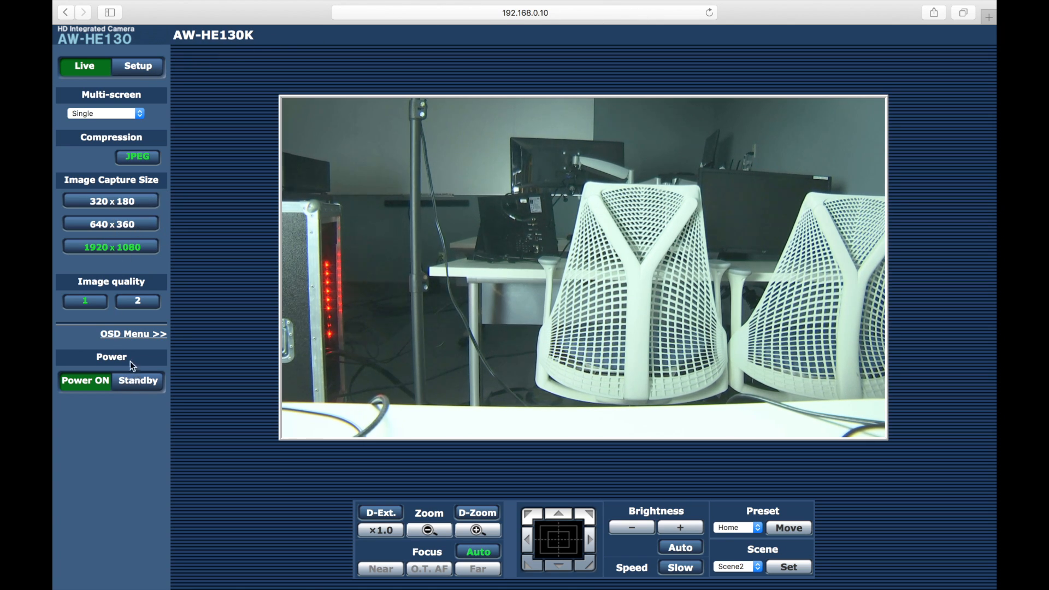
{"action": "mouse_move", "coordinate": [122, 362]}
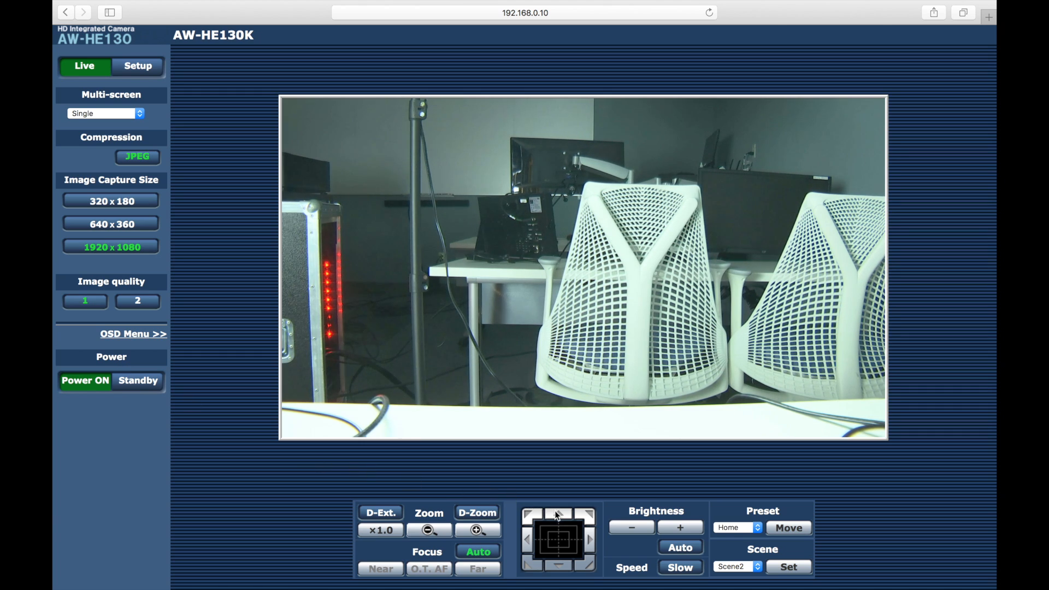
Pan and tilt the camera around the room, then zoom in on the two chairs
{"action": "left_click", "coordinate": [556, 527]}
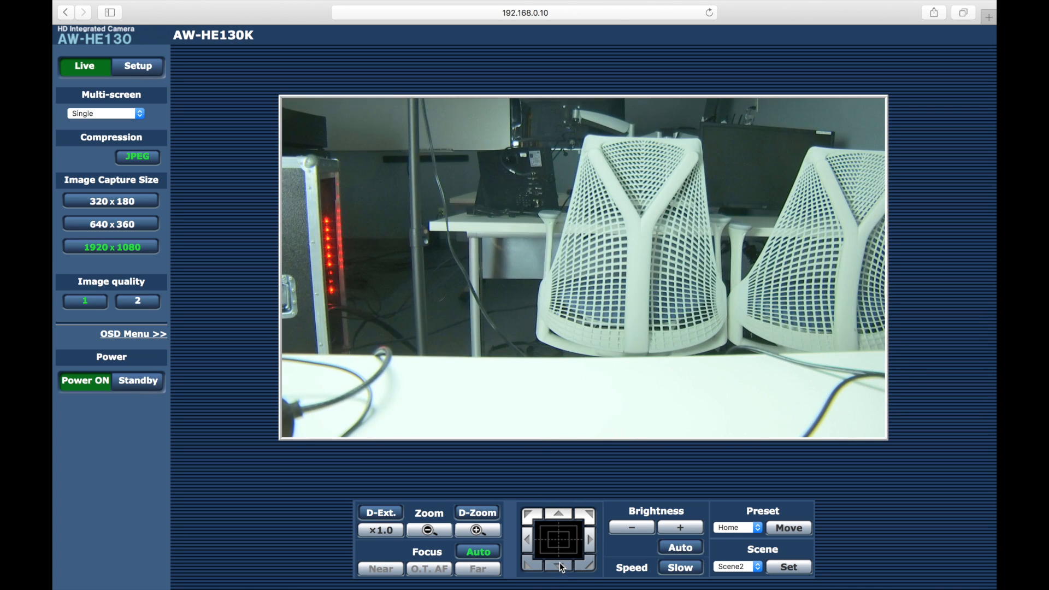
{"action": "left_click", "coordinate": [529, 552]}
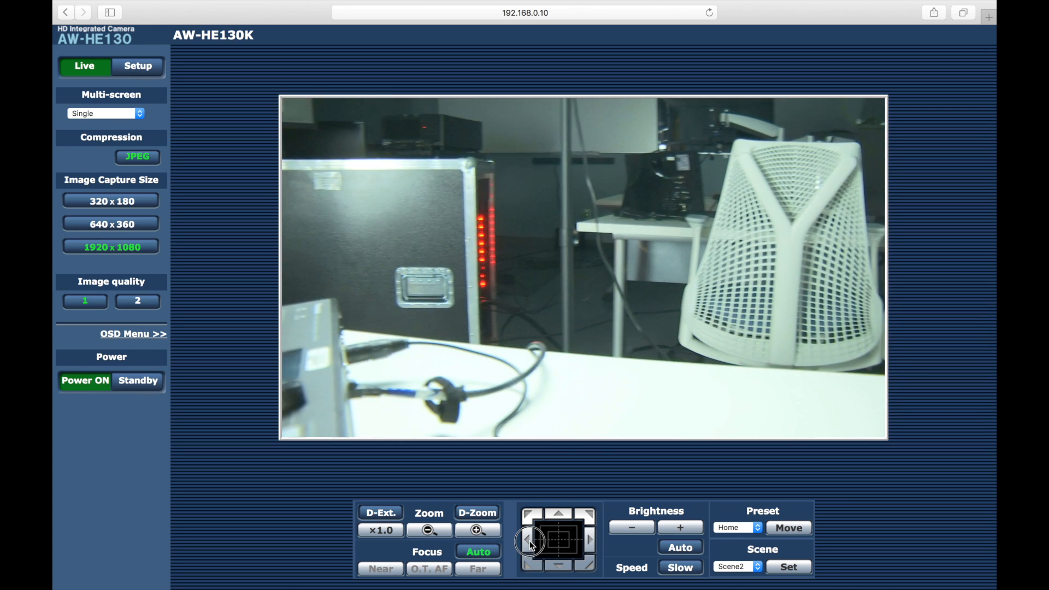
{"action": "left_click", "coordinate": [588, 545]}
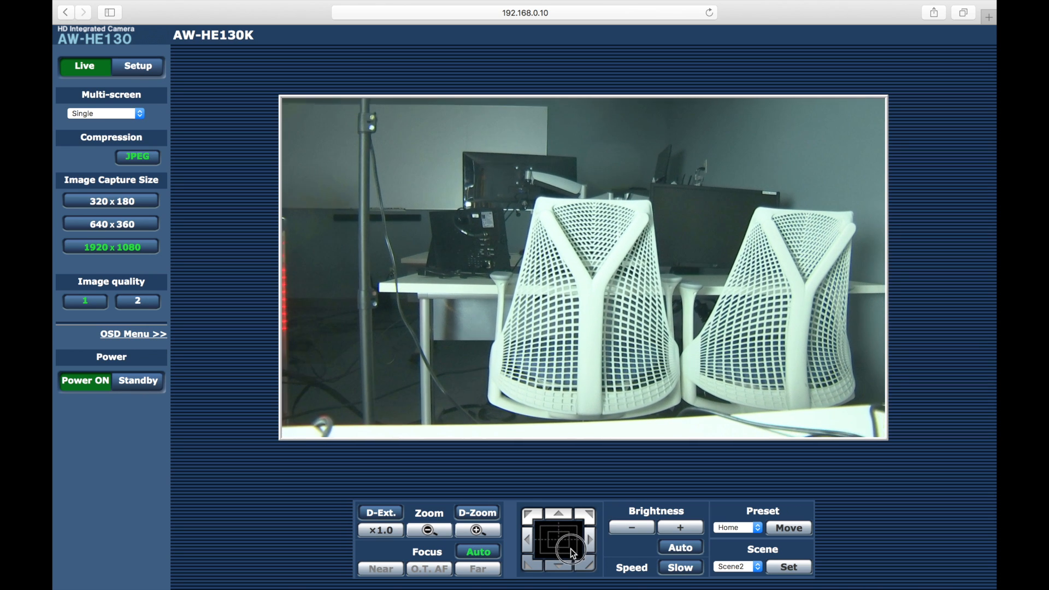
{"action": "left_click", "coordinate": [559, 529]}
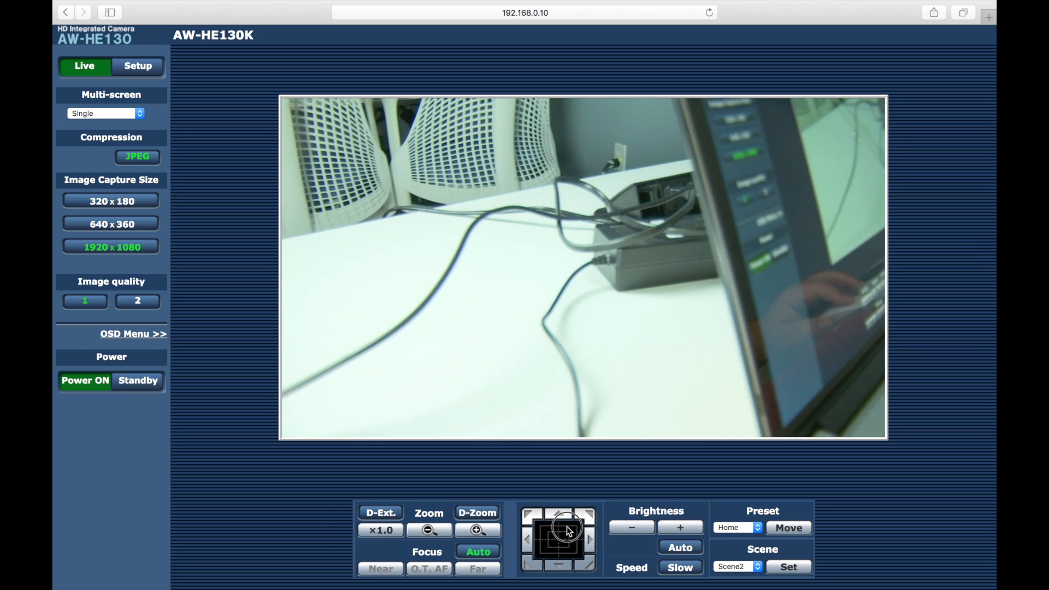
{"action": "left_click", "coordinate": [556, 523]}
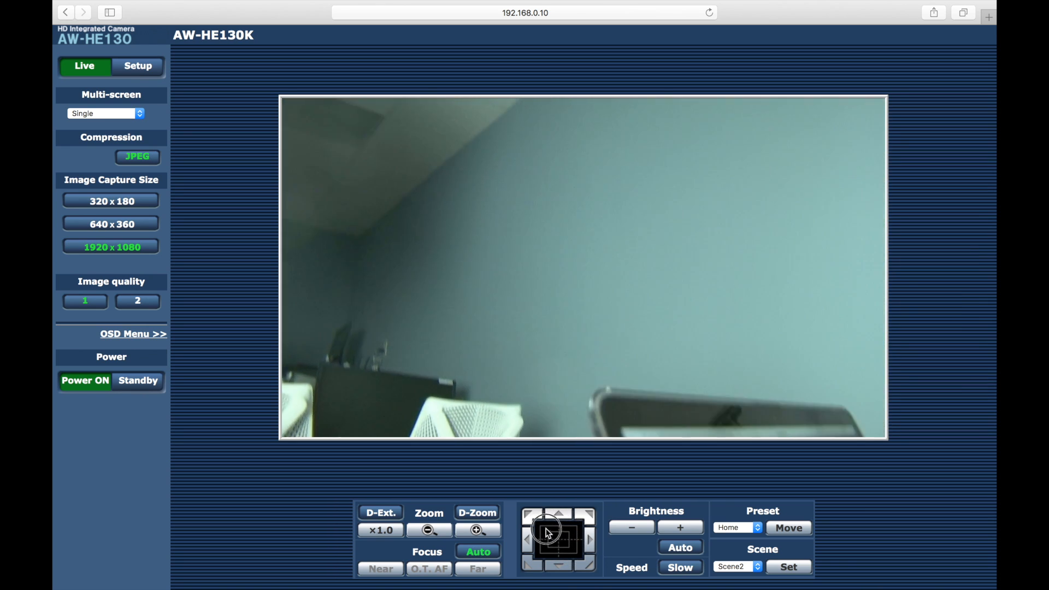
{"action": "left_click", "coordinate": [555, 526]}
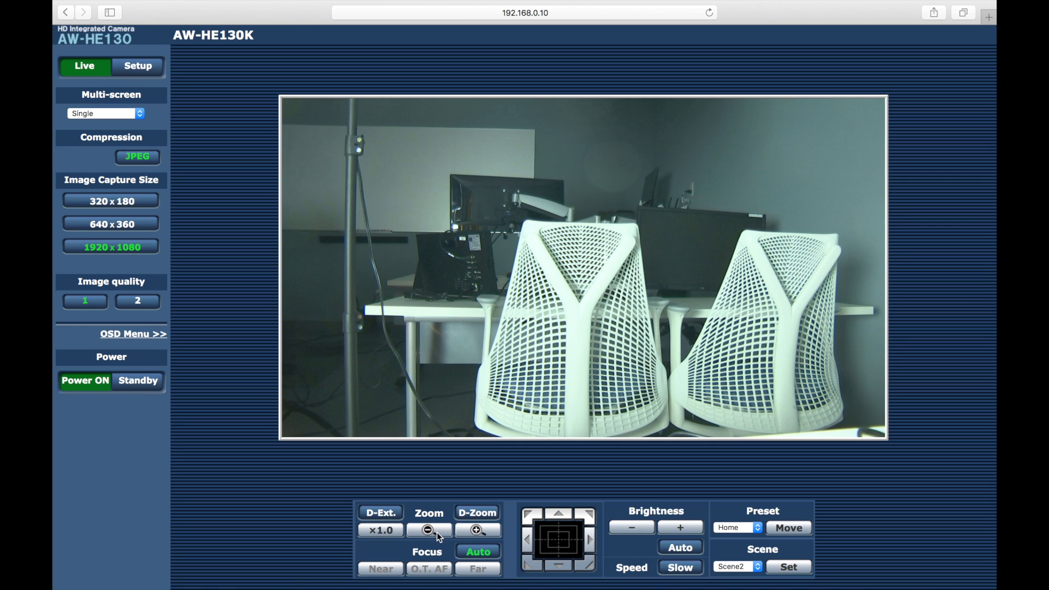
{"action": "left_click", "coordinate": [476, 545]}
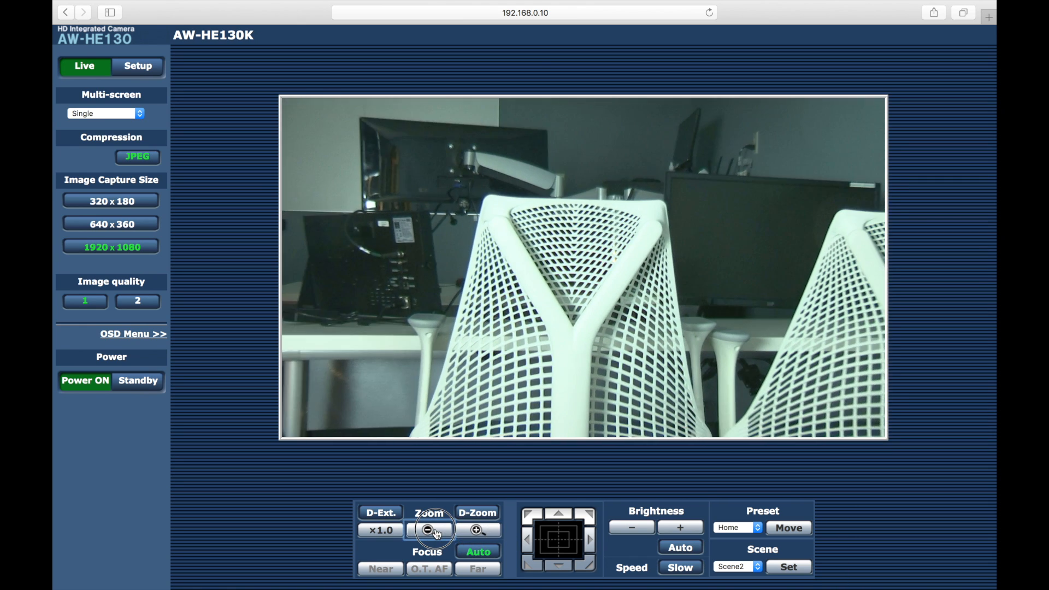
{"action": "left_click", "coordinate": [428, 529]}
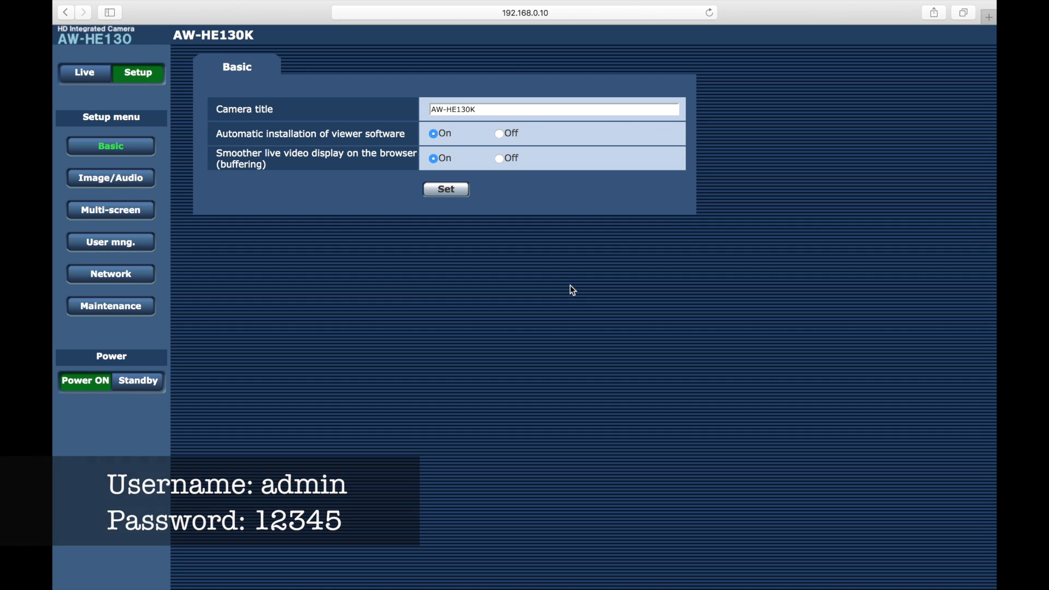
Review the network settings, keep IPv4 on Static, and apply them with Set
{"action": "left_click", "coordinate": [110, 274]}
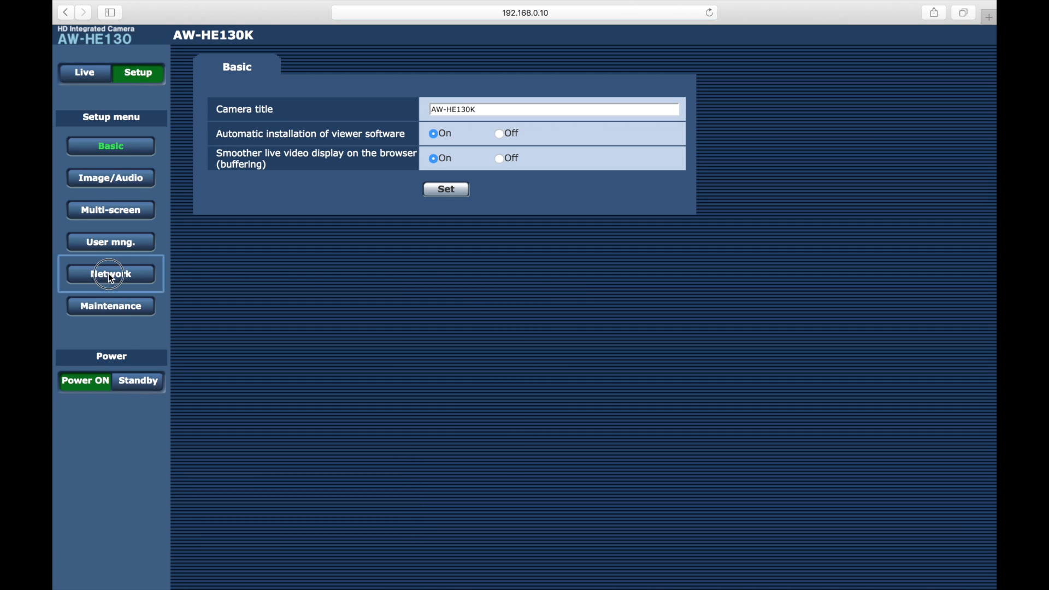
{"action": "left_click", "coordinate": [110, 274]}
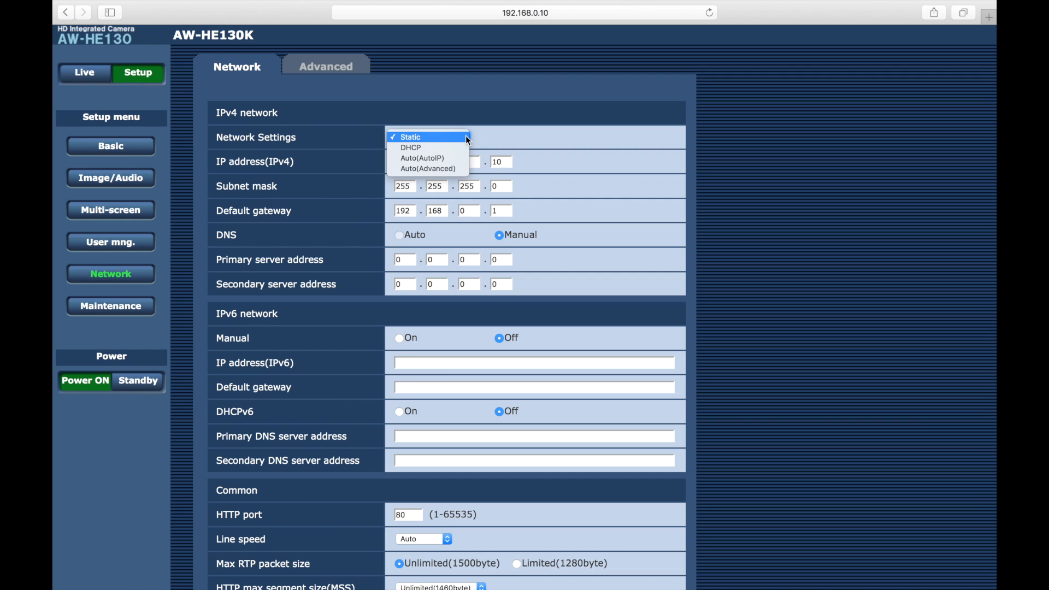
{"action": "left_click", "coordinate": [409, 137]}
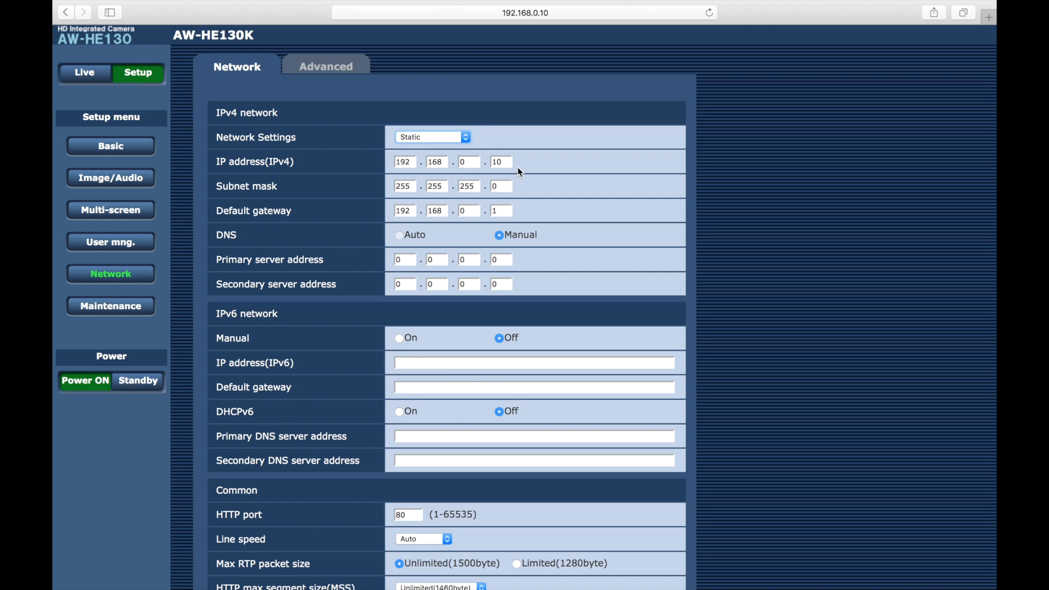
{"action": "scroll", "scroll_direction": "down", "scroll_amount": 3}
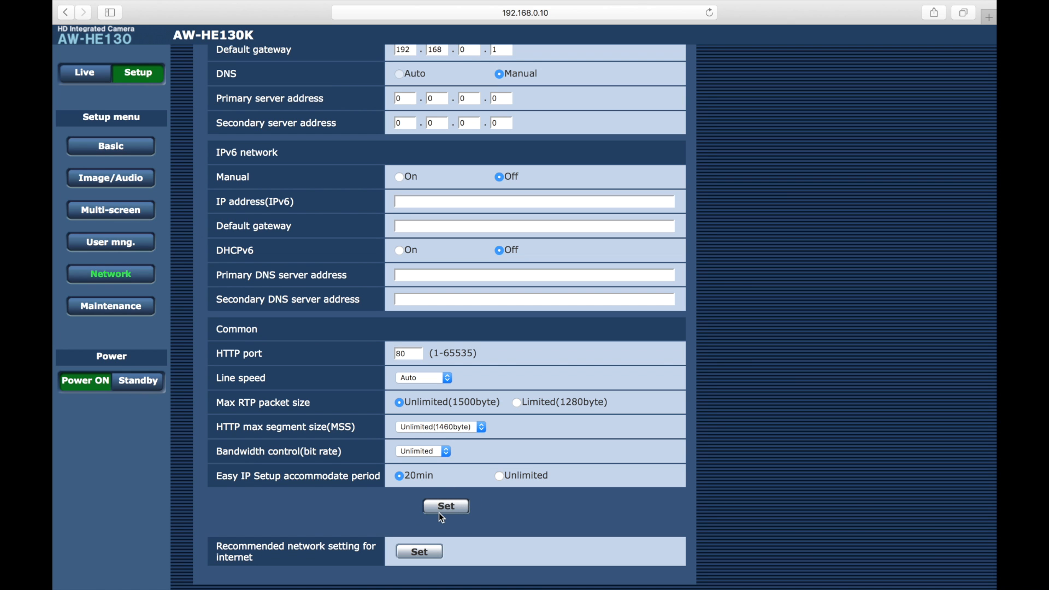
{"action": "left_click", "coordinate": [84, 73]}
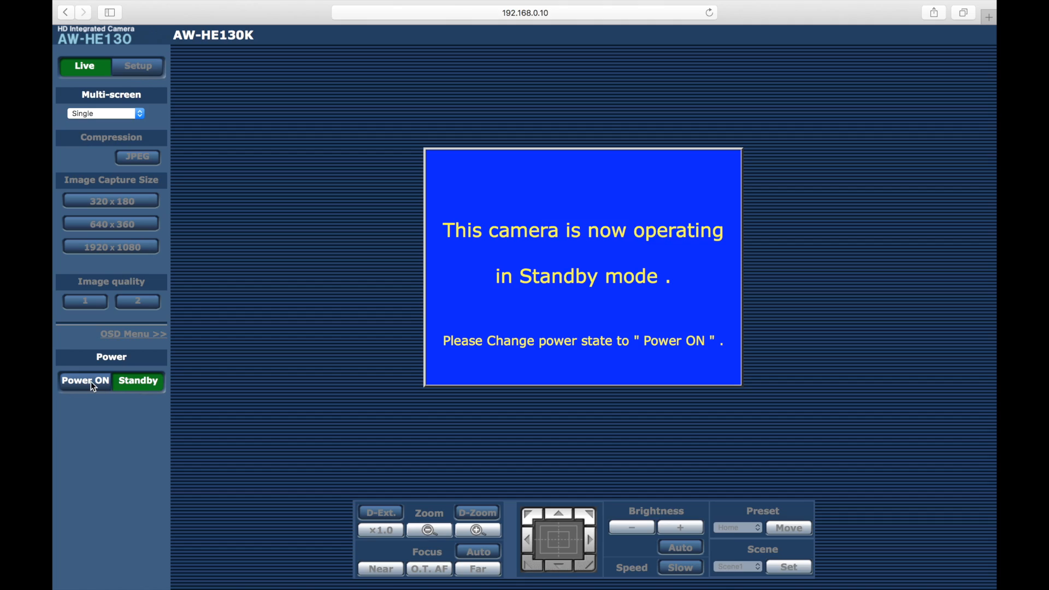
Power the camera on from standby and reload the page until live video returns
{"action": "left_click", "coordinate": [85, 380]}
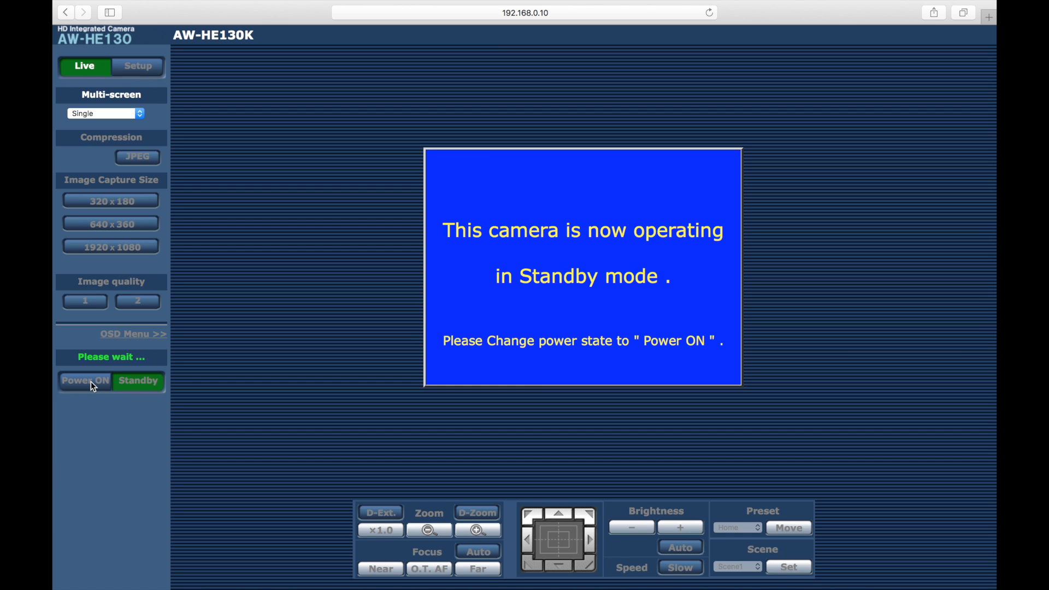
{"action": "left_click", "coordinate": [707, 12]}
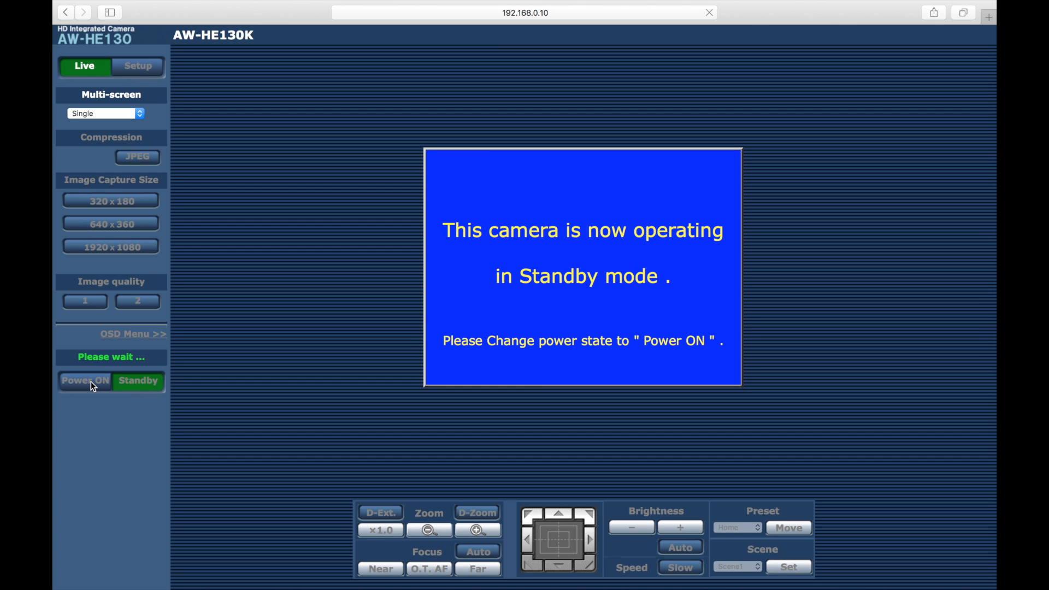
{"action": "left_click", "coordinate": [84, 381]}
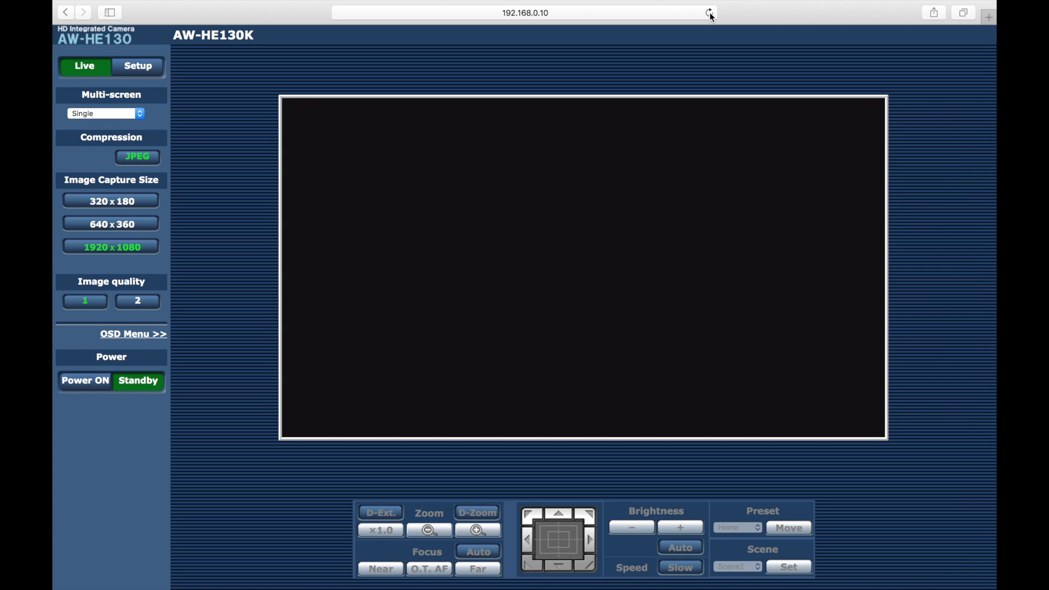
{"action": "left_click", "coordinate": [707, 14]}
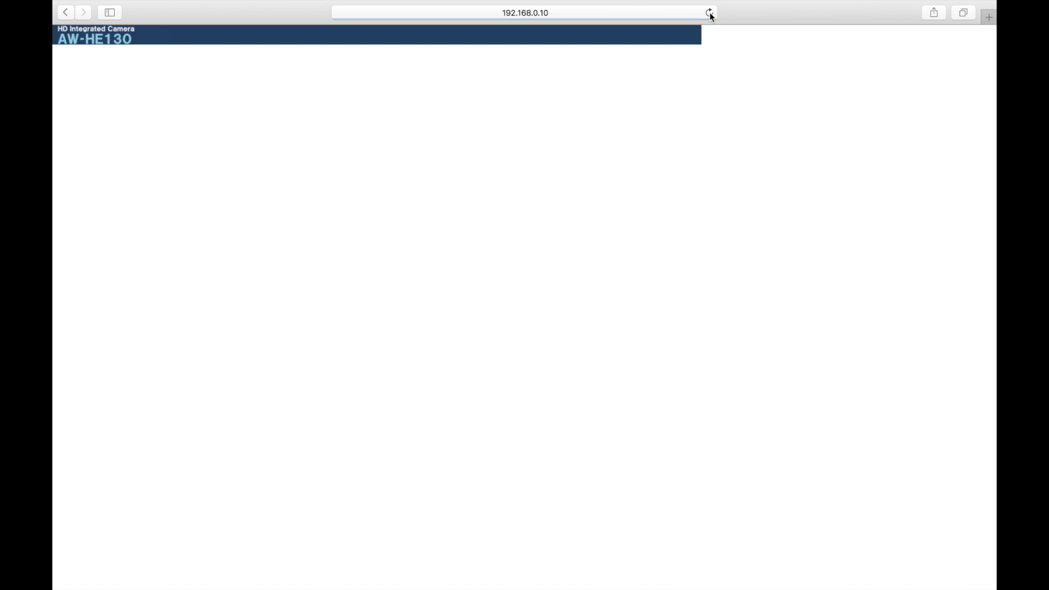
{"action": "left_click", "coordinate": [707, 12]}
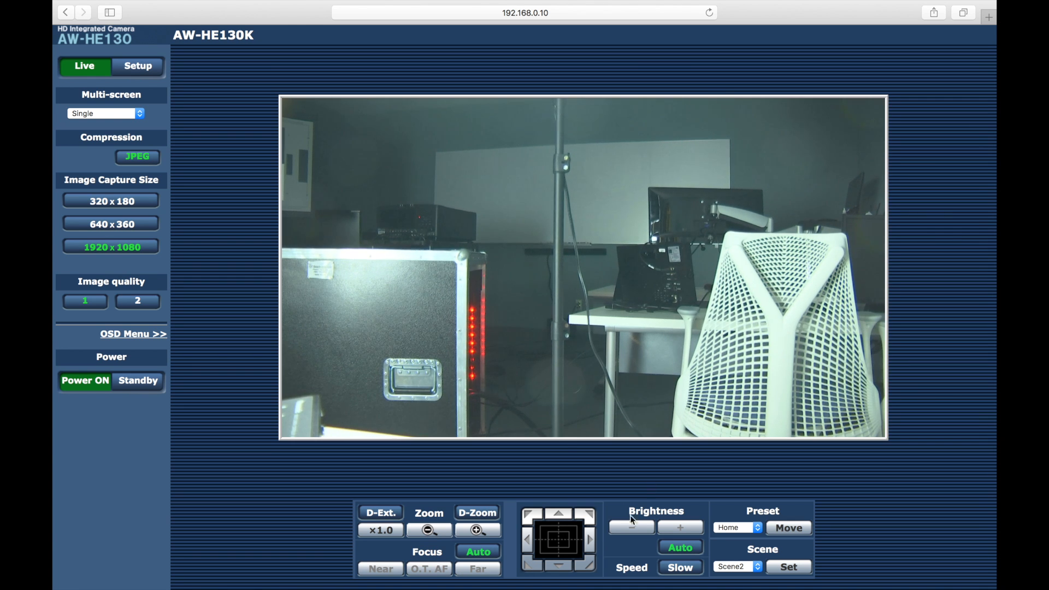
Step the brightness down three times until the live picture turns black
{"action": "left_click", "coordinate": [630, 527]}
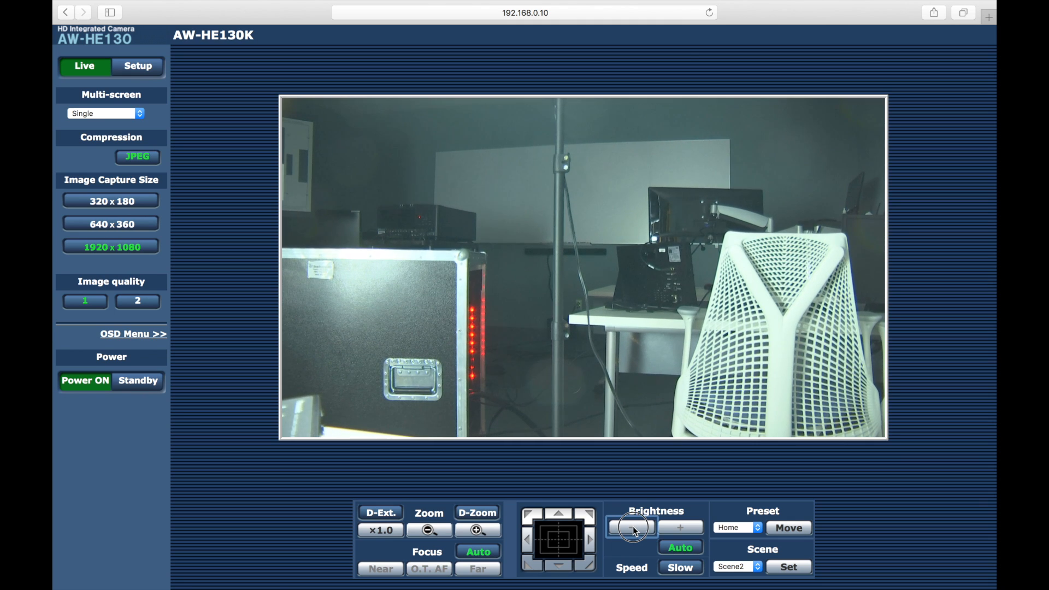
{"action": "left_click", "coordinate": [629, 527]}
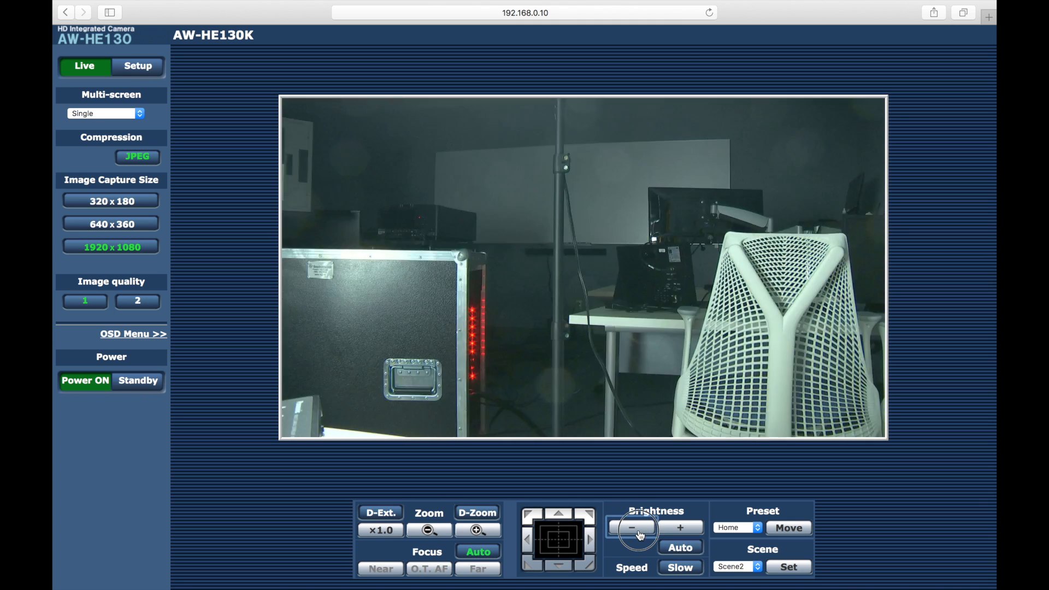
{"action": "left_click", "coordinate": [633, 526]}
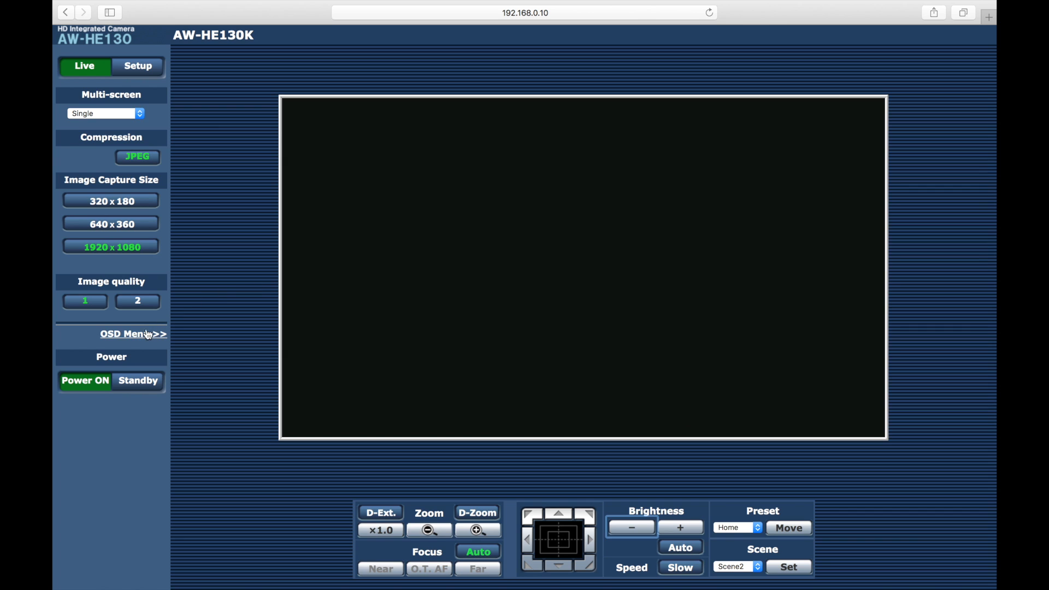
{"action": "left_click", "coordinate": [131, 334]}
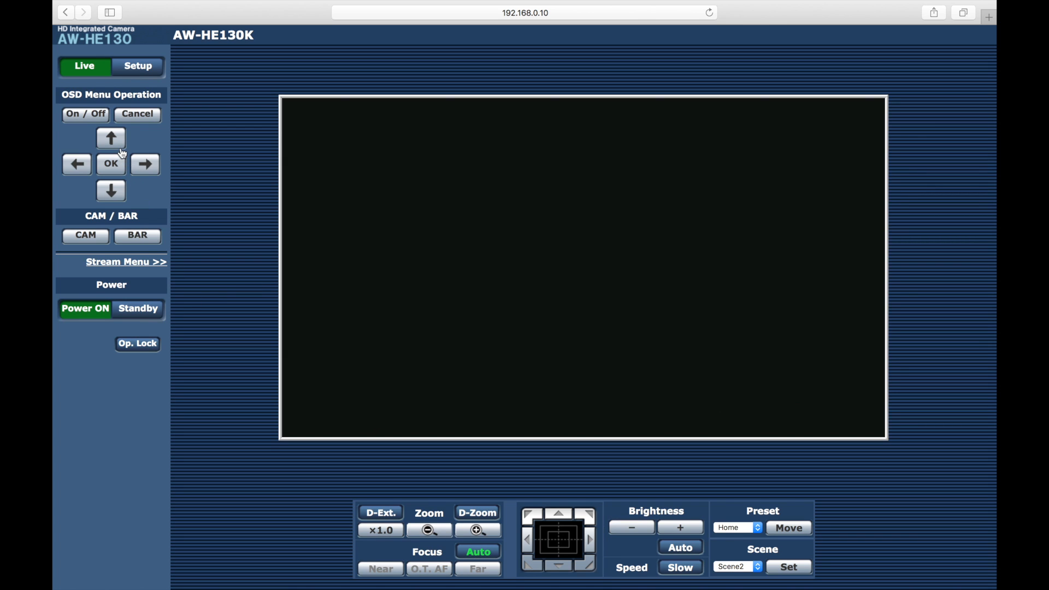
Use the OSD menu to set System > Output > Format to 1080/59.94i and confirm both prompts
{"action": "left_click", "coordinate": [84, 115]}
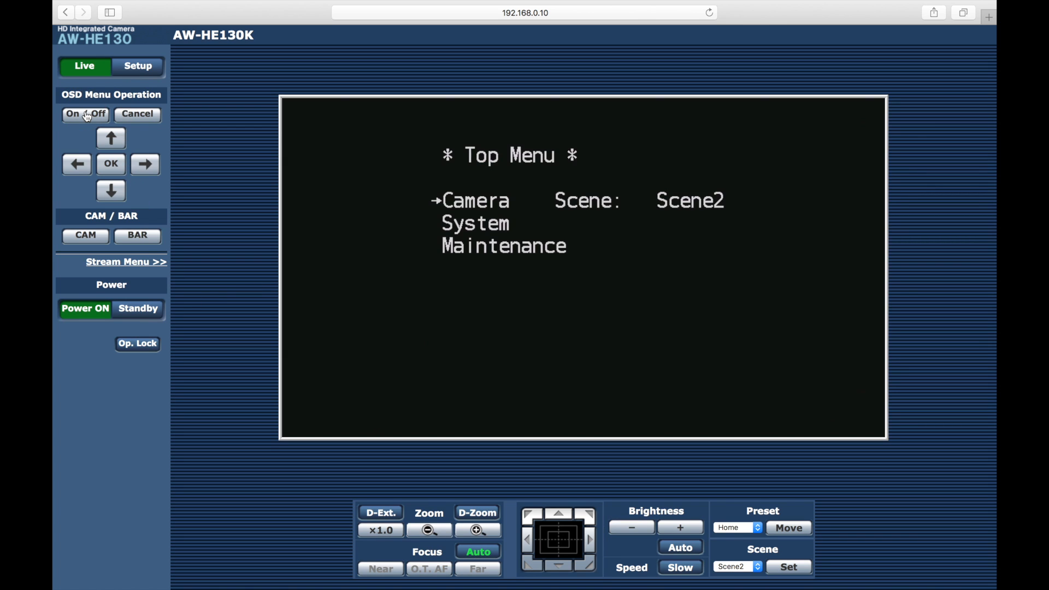
{"action": "mouse_move", "coordinate": [91, 180]}
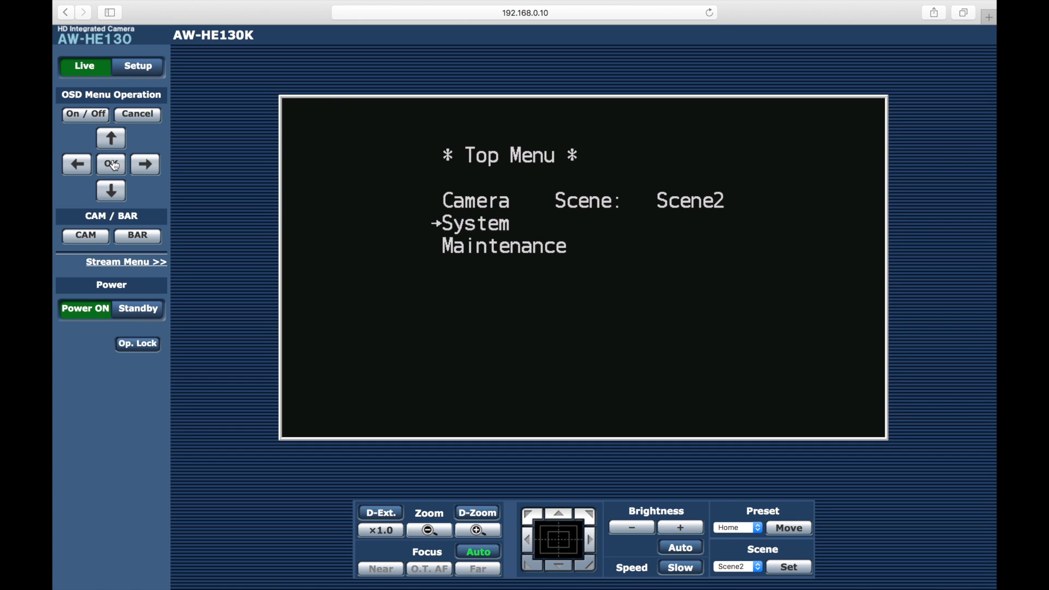
{"action": "left_click", "coordinate": [110, 164]}
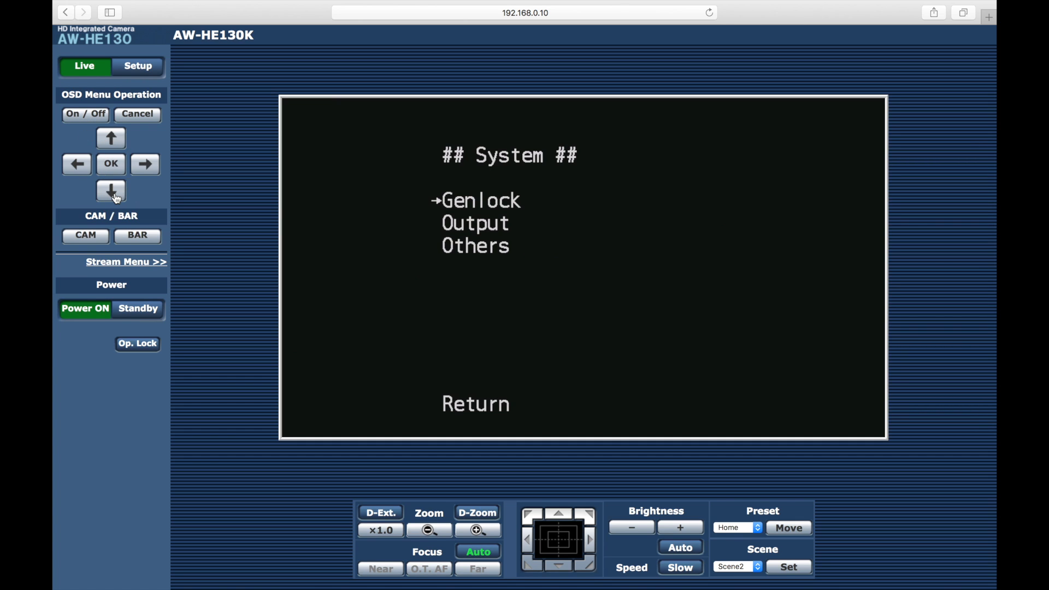
{"action": "left_click", "coordinate": [110, 164]}
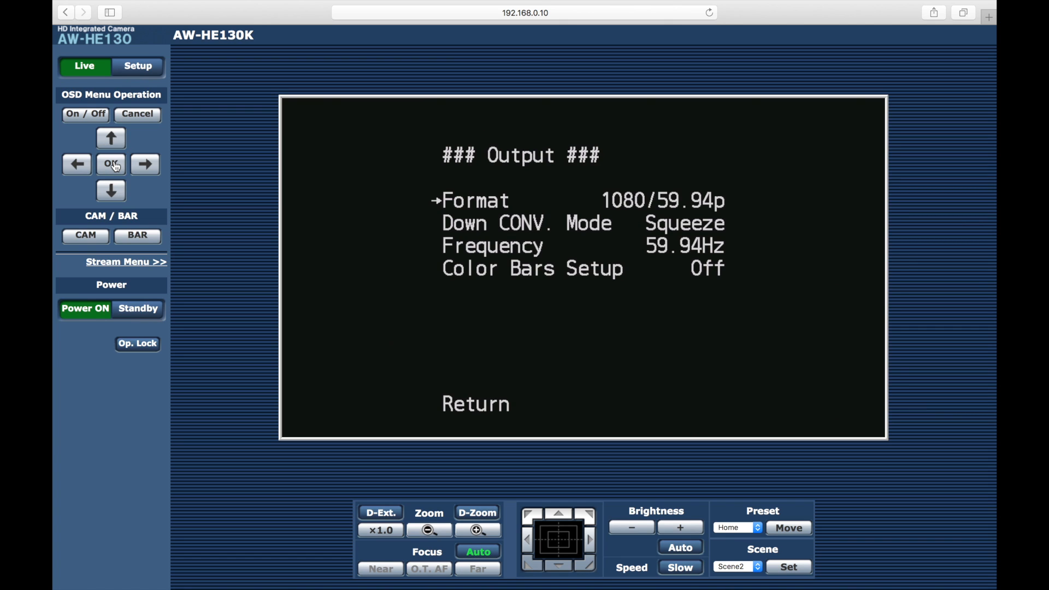
{"action": "left_click", "coordinate": [111, 191]}
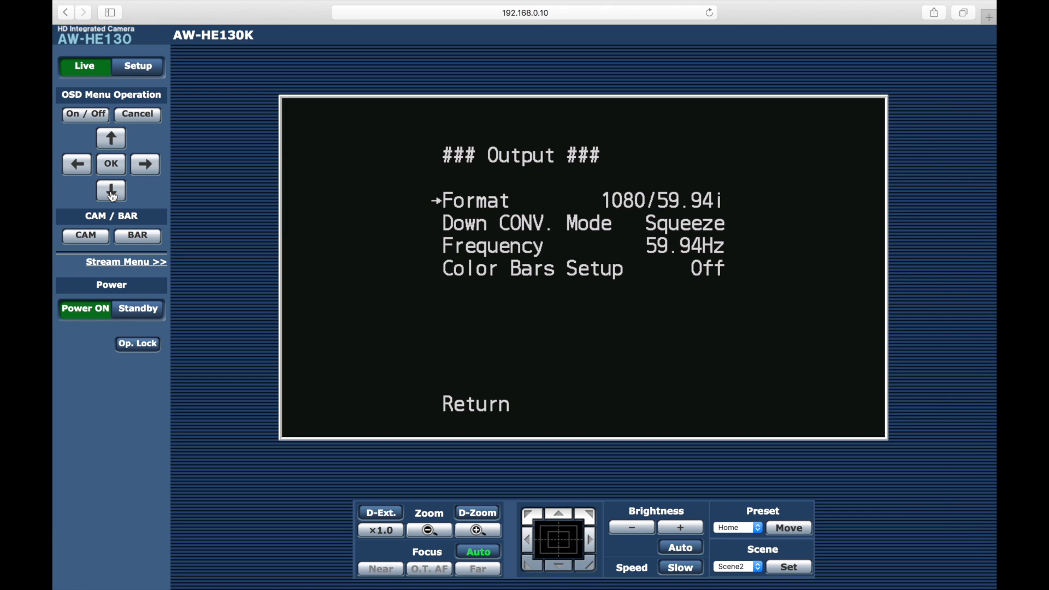
{"action": "left_click", "coordinate": [111, 138]}
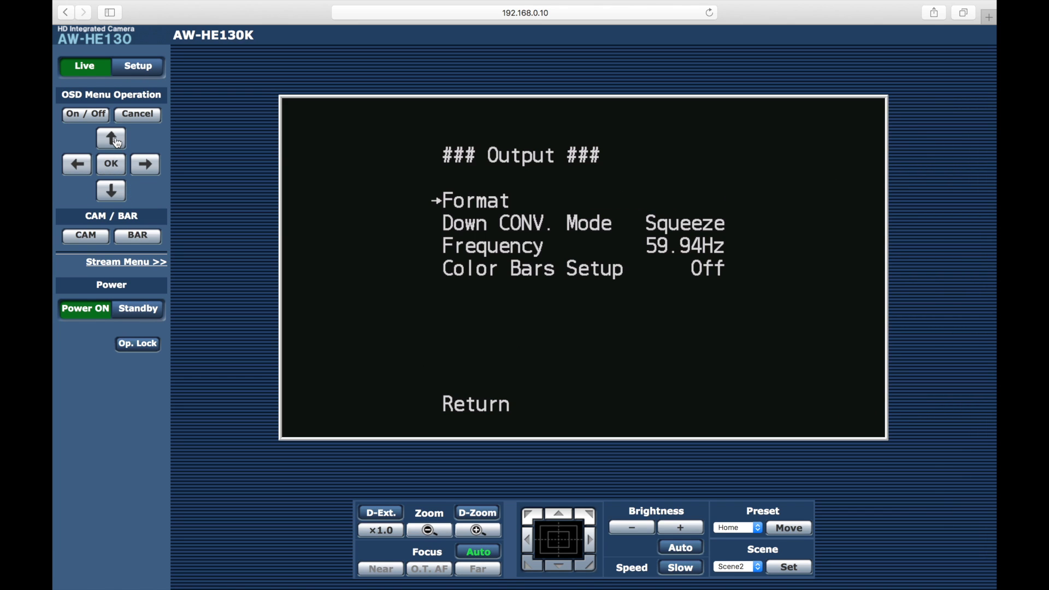
{"action": "mouse_move", "coordinate": [110, 172]}
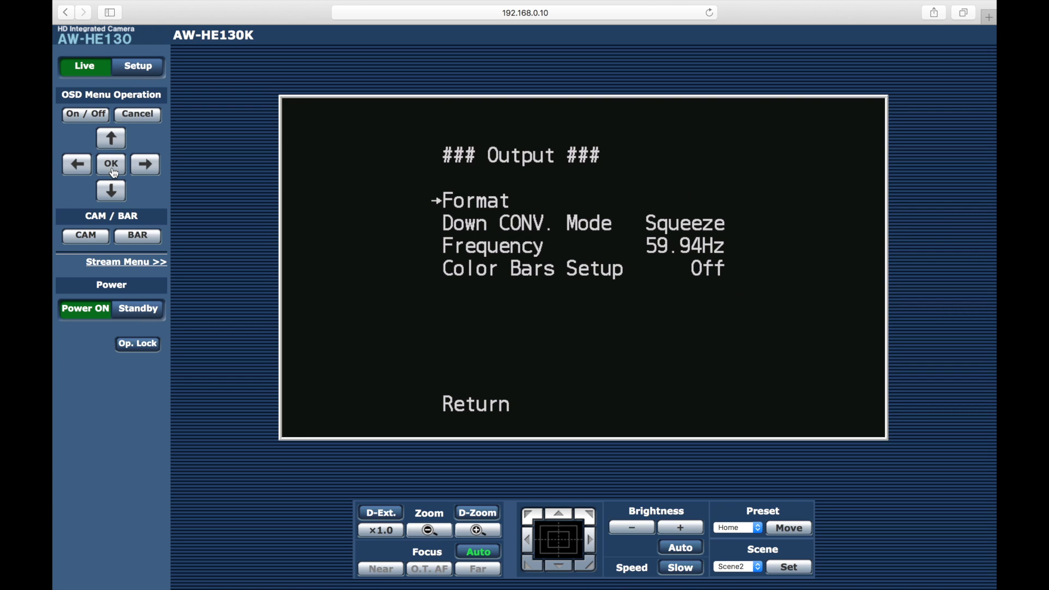
{"action": "left_click", "coordinate": [110, 164]}
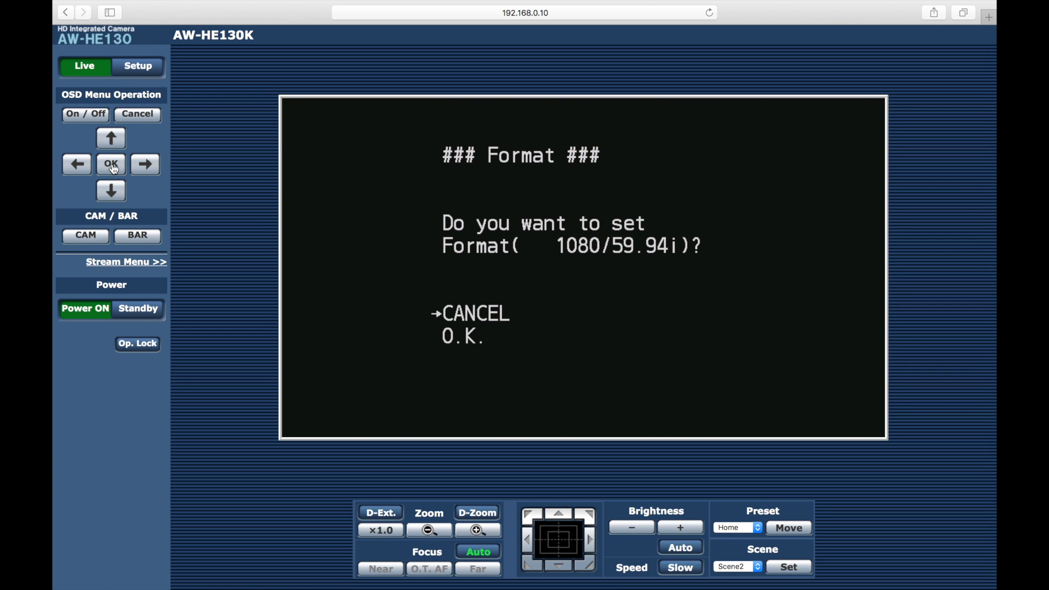
{"action": "left_click", "coordinate": [110, 191]}
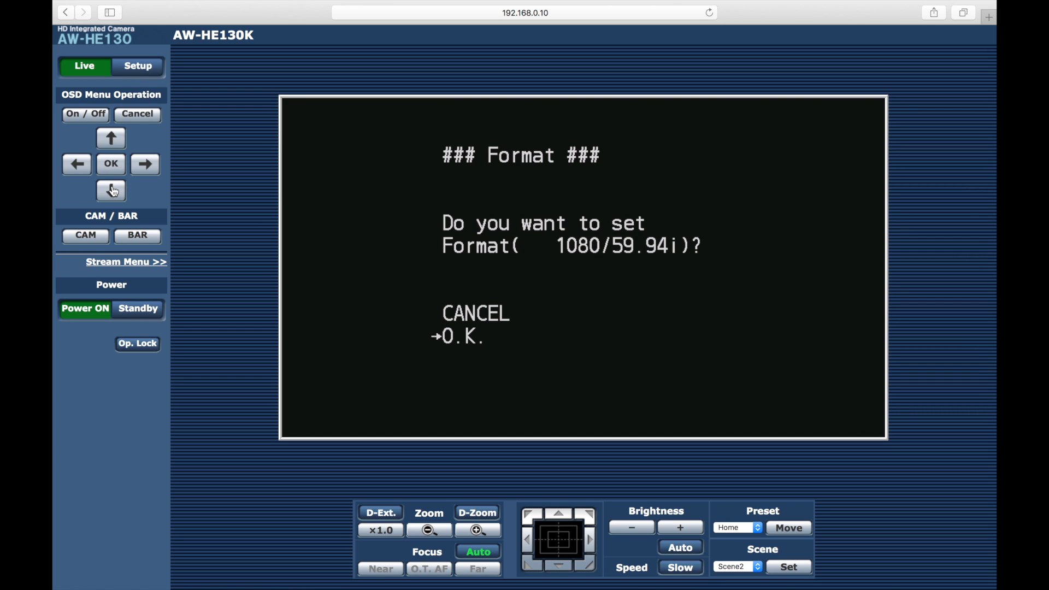
{"action": "left_click", "coordinate": [110, 163]}
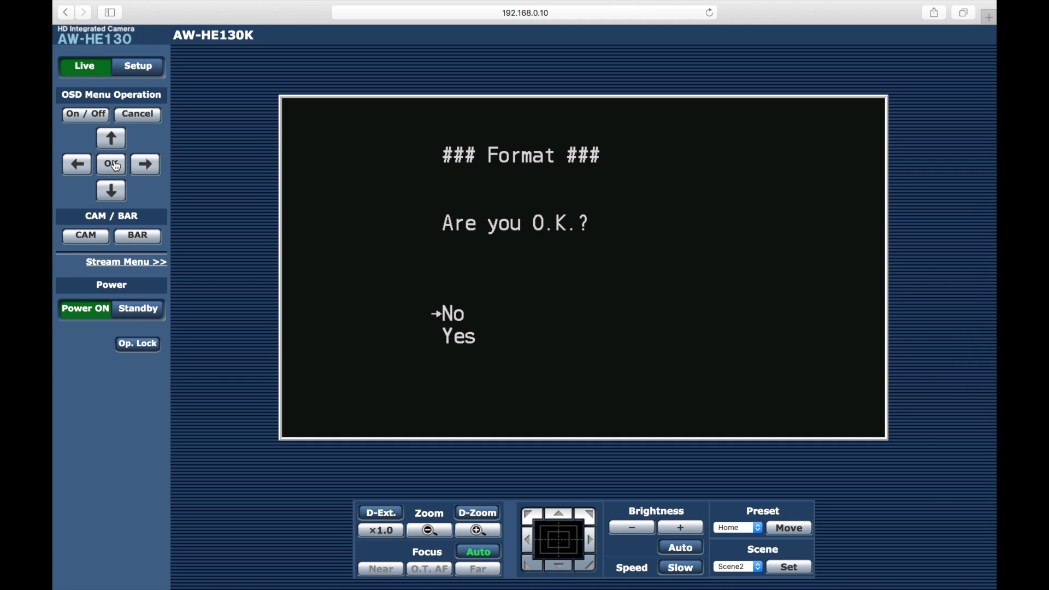
{"action": "left_click", "coordinate": [110, 191]}
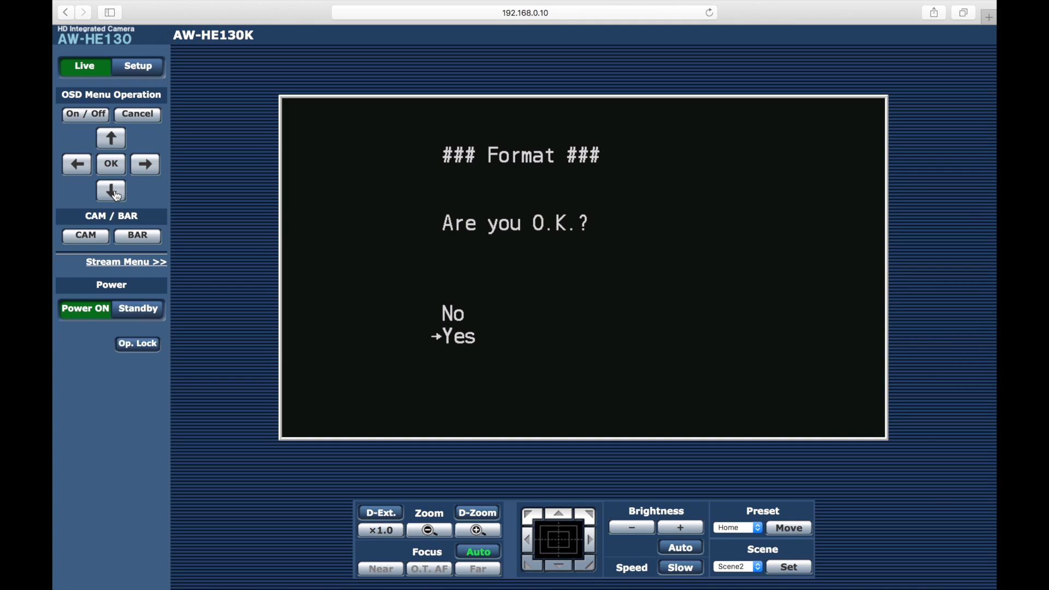
{"action": "left_click", "coordinate": [110, 164]}
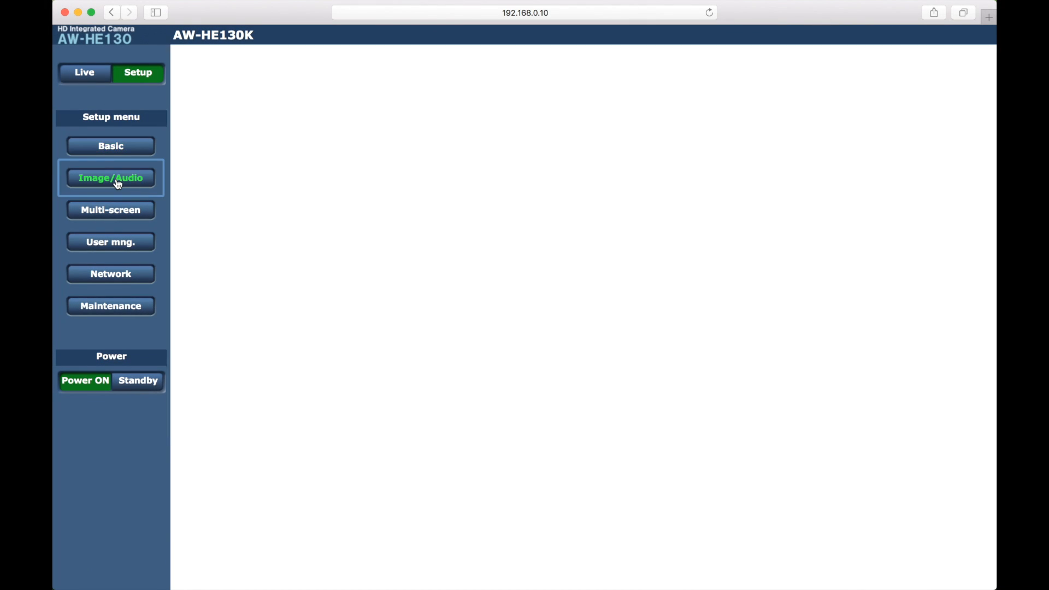
Go to Image/Audio > Image/Position and open the Preset position settings window
{"action": "left_click", "coordinate": [110, 178]}
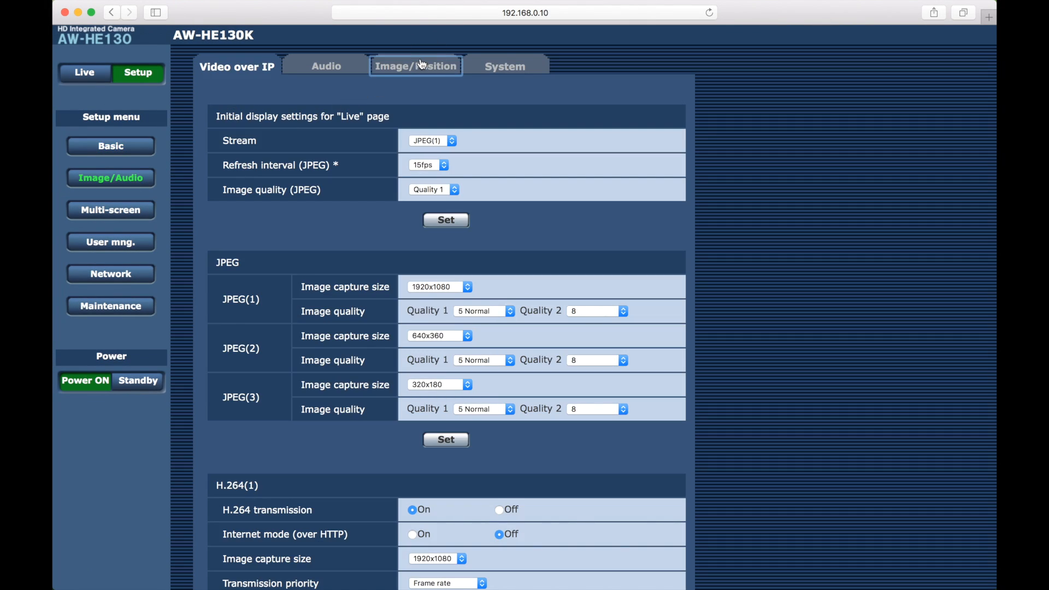
{"action": "left_click", "coordinate": [416, 66]}
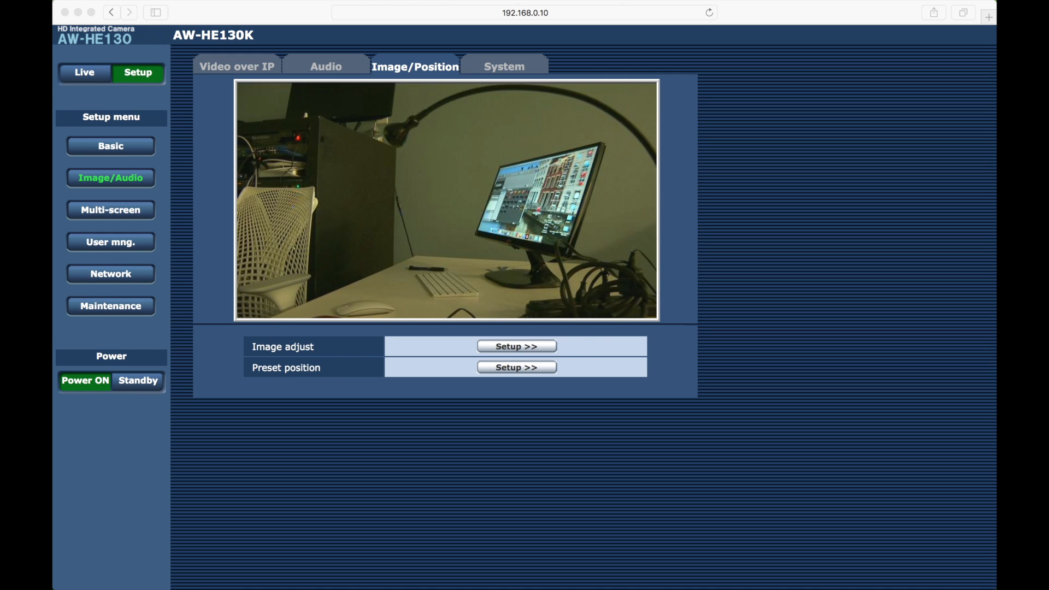
{"action": "left_click", "coordinate": [517, 367]}
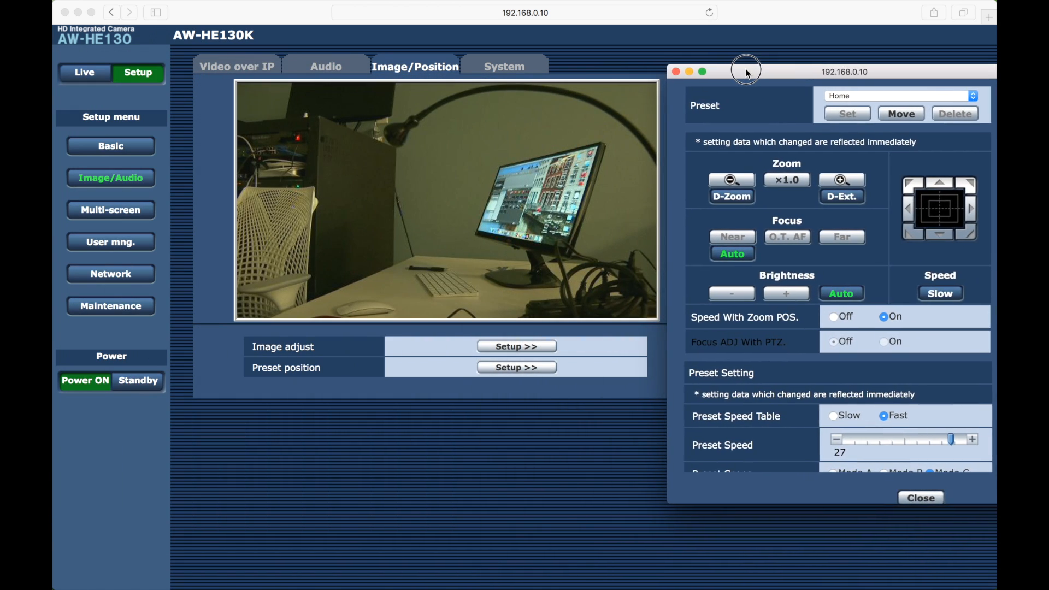
Store the current position as Preset1, then store the monitor close-up as Preset2
{"action": "left_click_drag", "start_coordinate": [745, 71], "coordinate": [717, 65]}
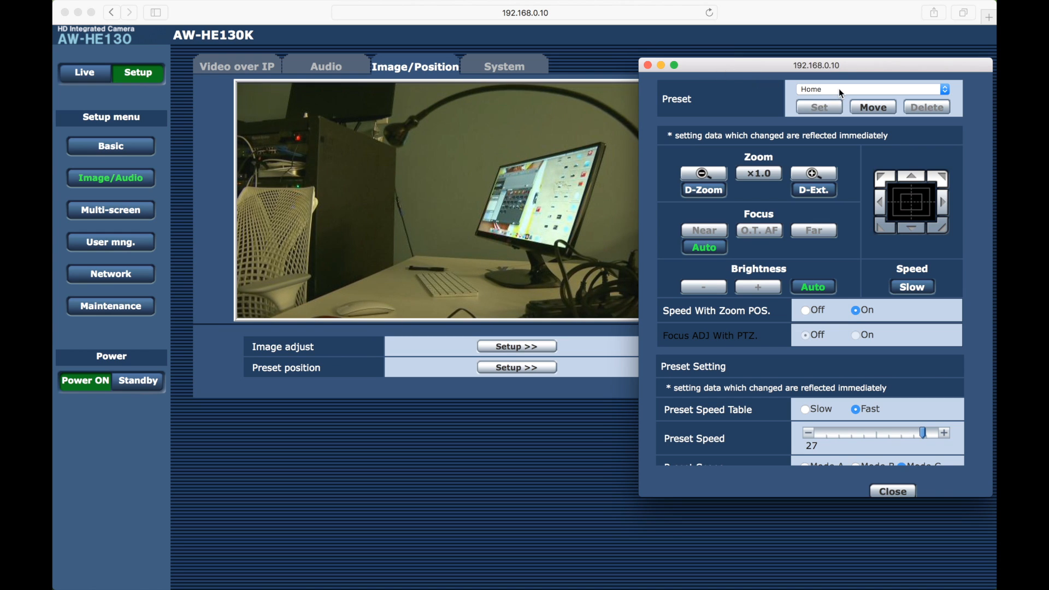
{"action": "mouse_move", "coordinate": [804, 93]}
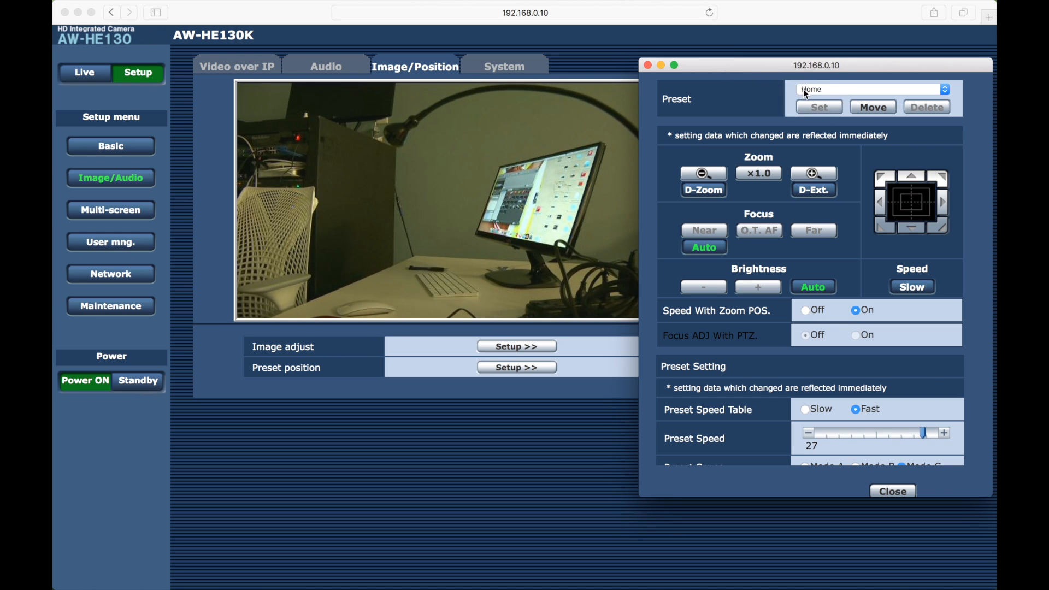
{"action": "left_click", "coordinate": [869, 89]}
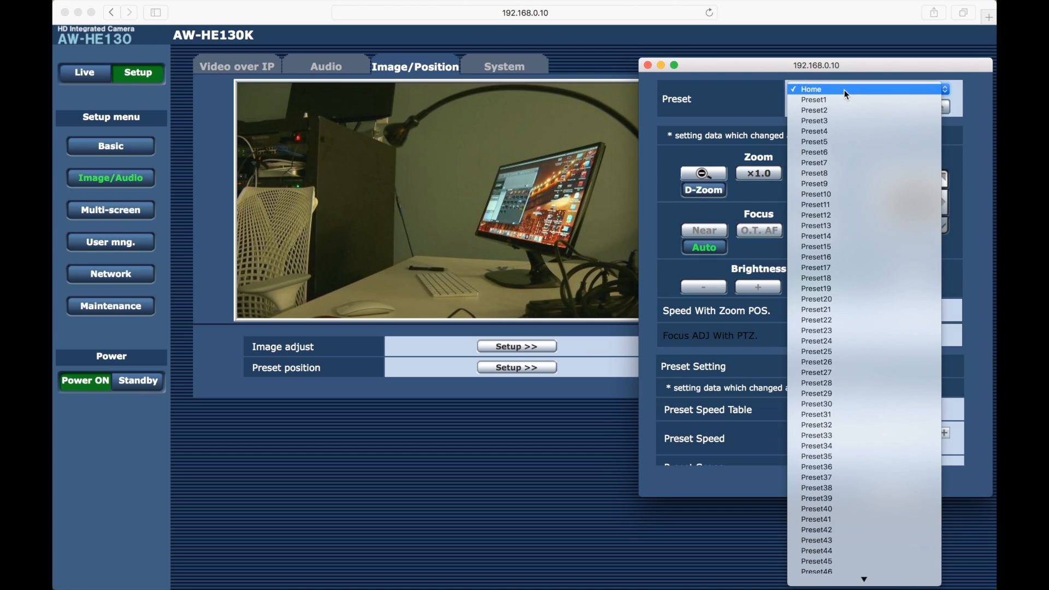
{"action": "left_click", "coordinate": [813, 99]}
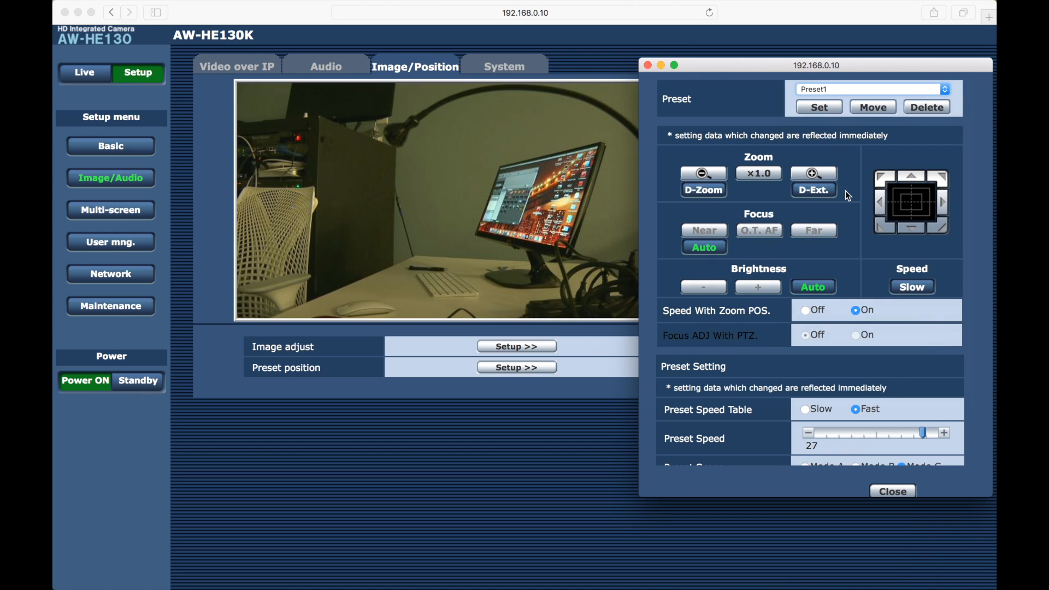
{"action": "left_click", "coordinate": [819, 107]}
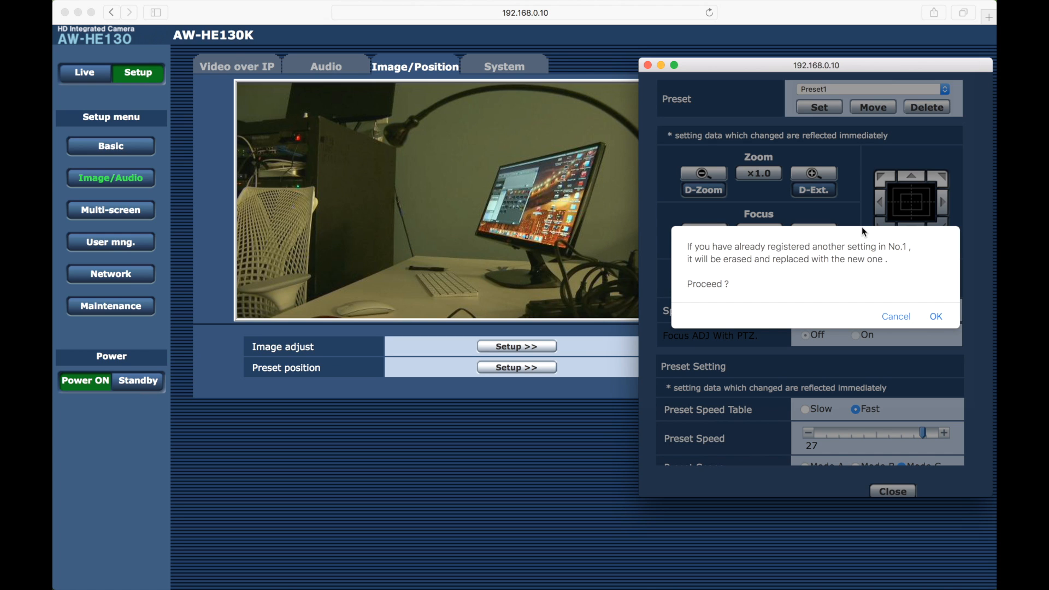
{"action": "left_click", "coordinate": [935, 316]}
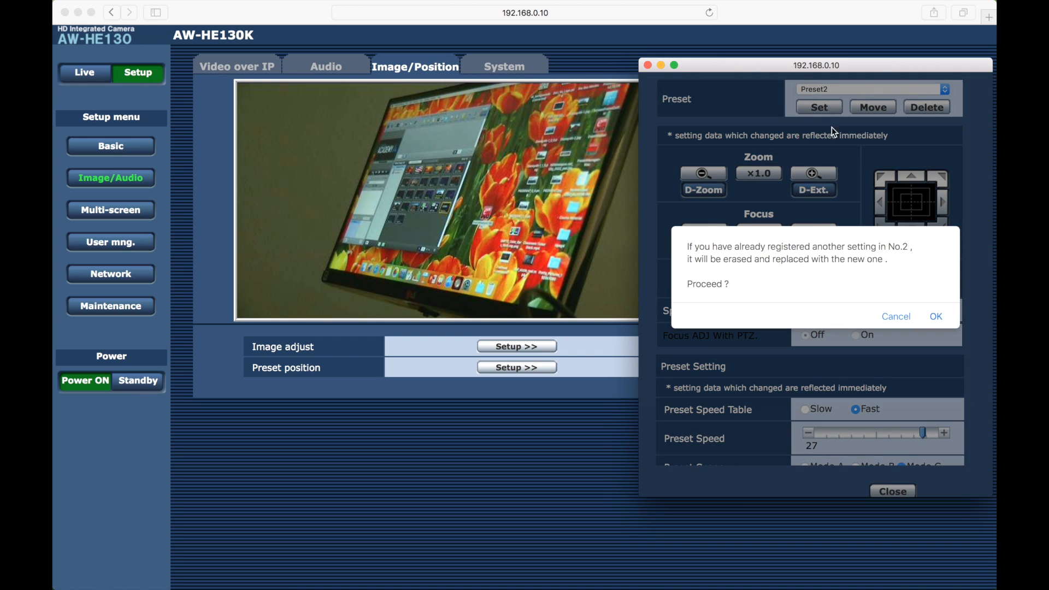
{"action": "left_click", "coordinate": [935, 316]}
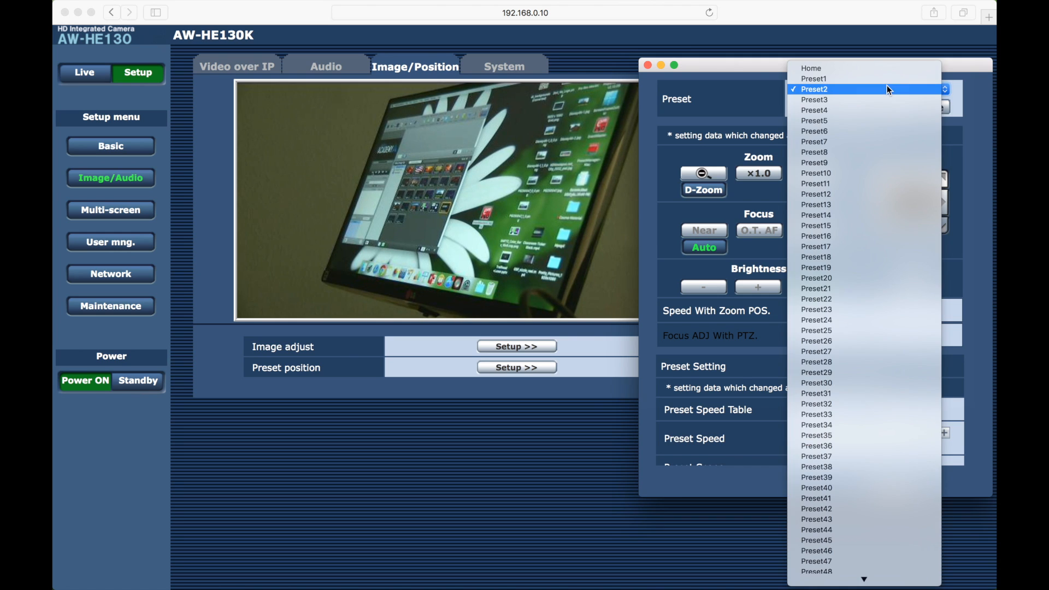
Move the camera to Preset1, then Preset2, and close the preset position window
{"action": "left_click", "coordinate": [814, 78]}
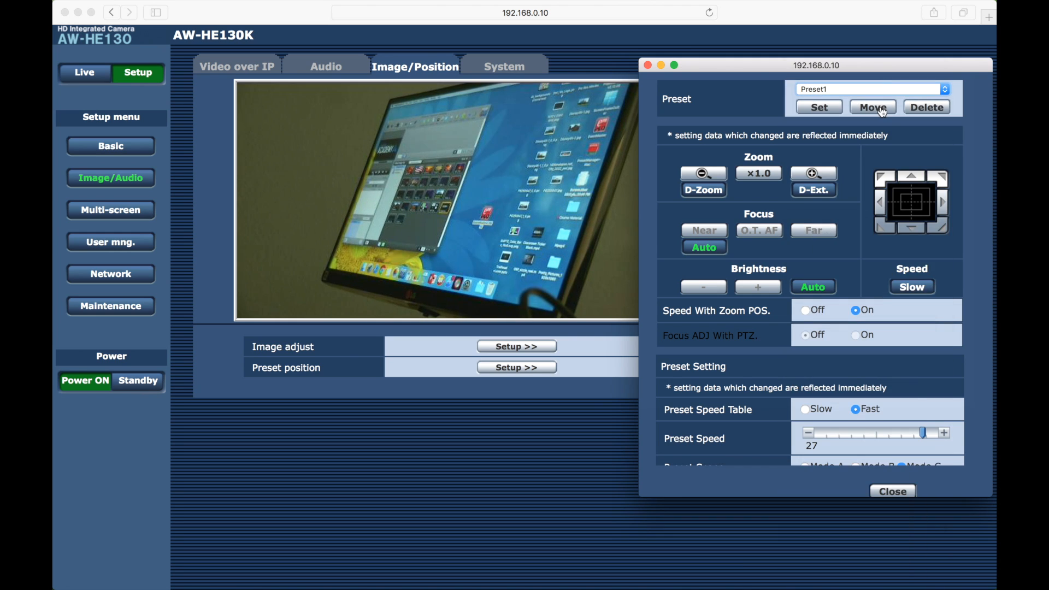
{"action": "left_click", "coordinate": [872, 107]}
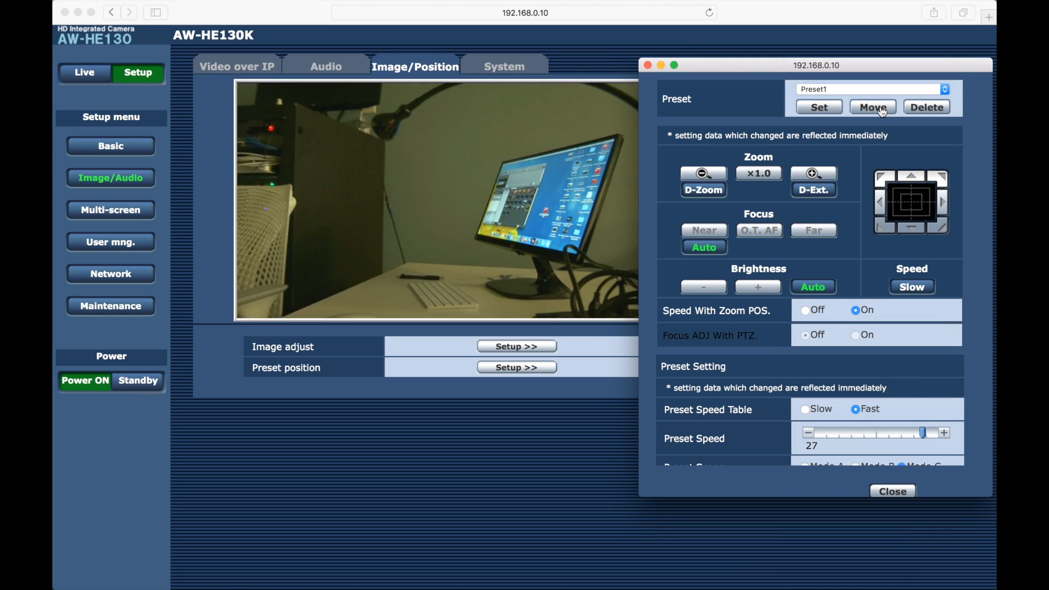
{"action": "left_click", "coordinate": [872, 106]}
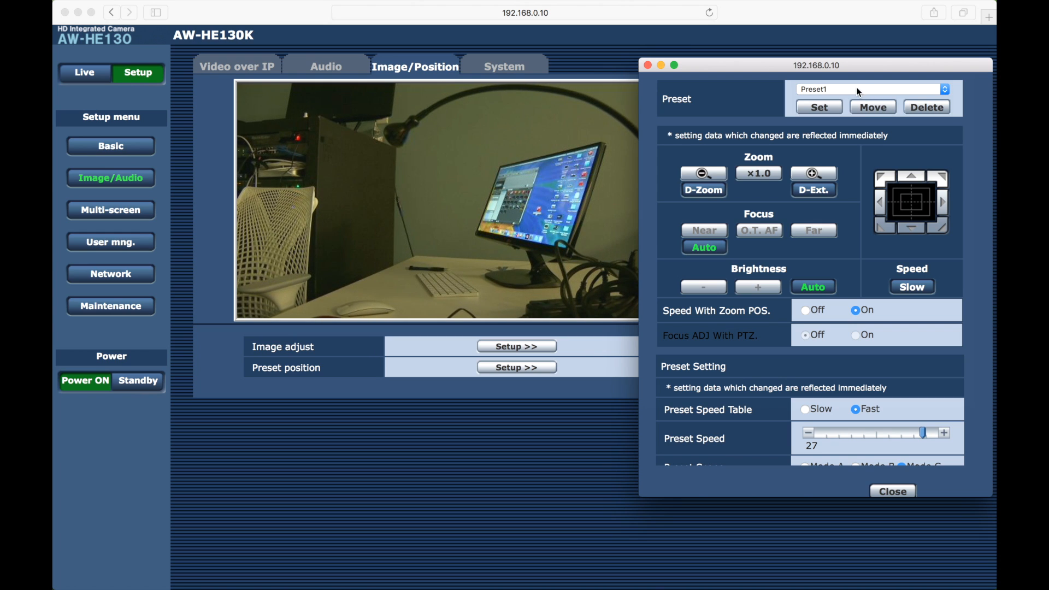
{"action": "left_click", "coordinate": [870, 89]}
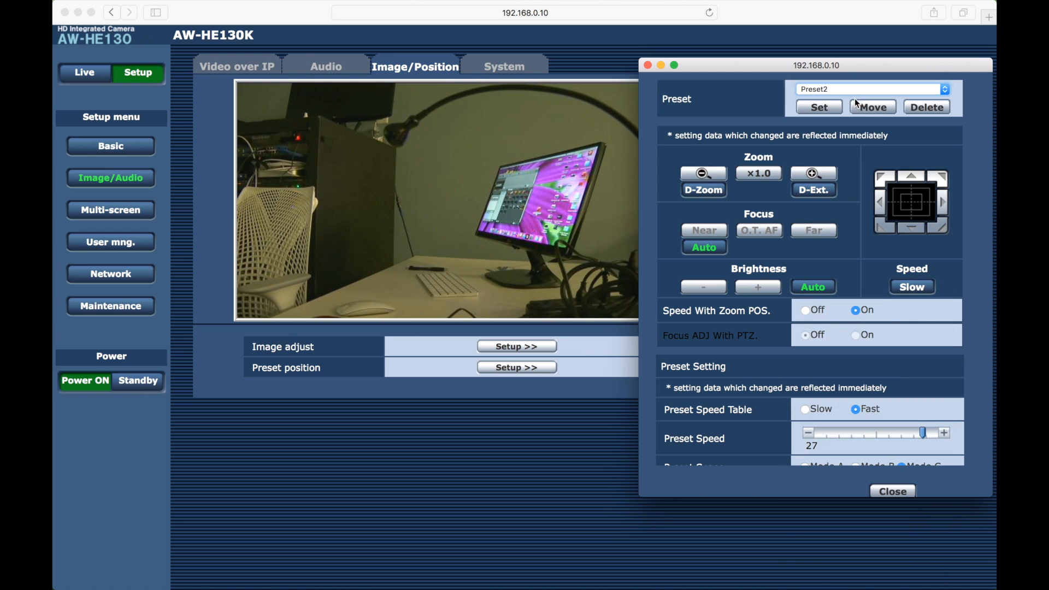
{"action": "left_click", "coordinate": [873, 107]}
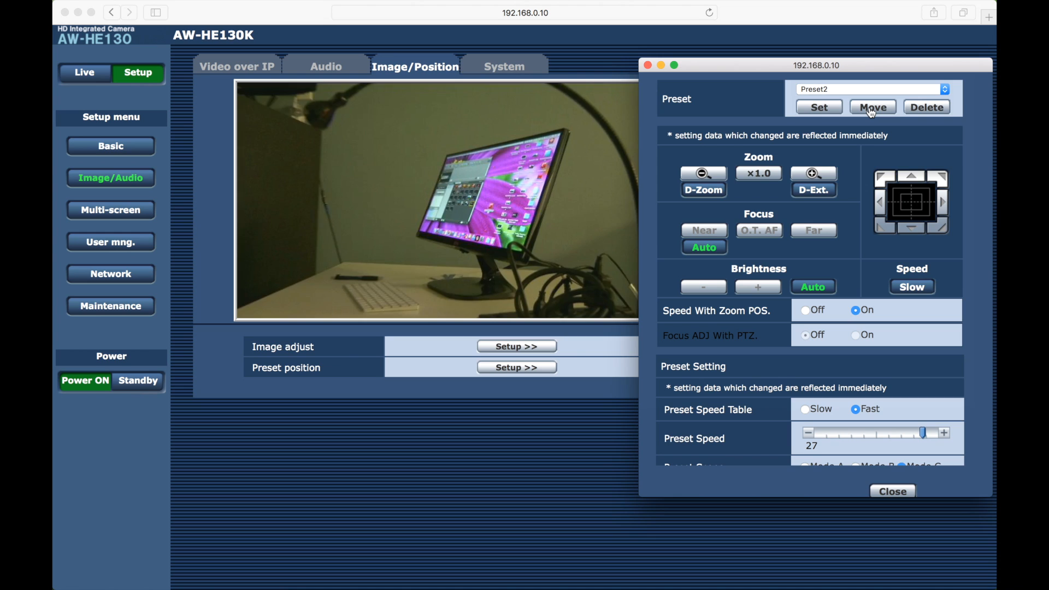
{"action": "left_click", "coordinate": [872, 107]}
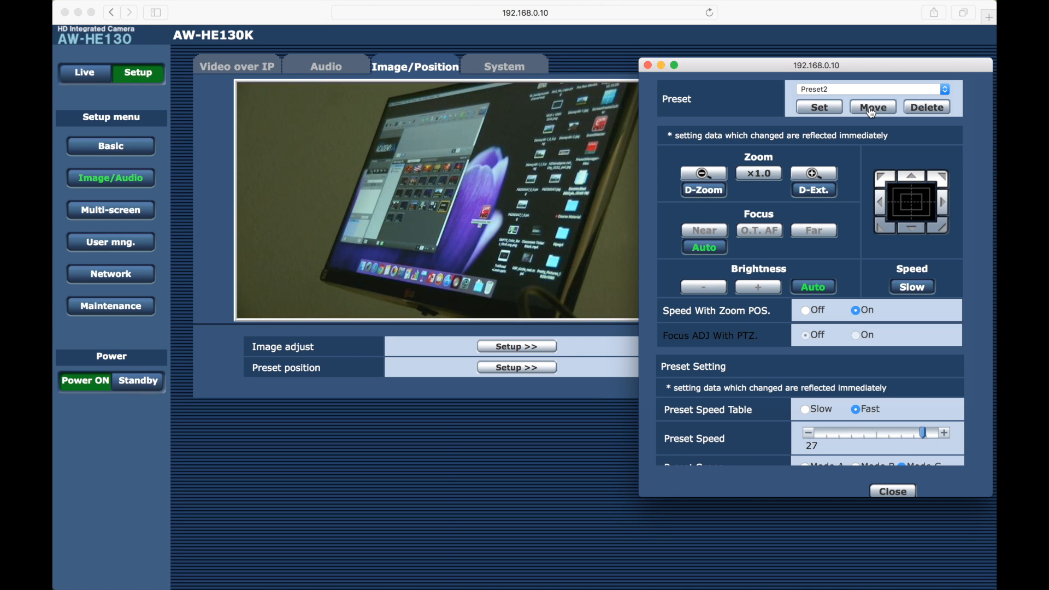
{"action": "left_click", "coordinate": [892, 491]}
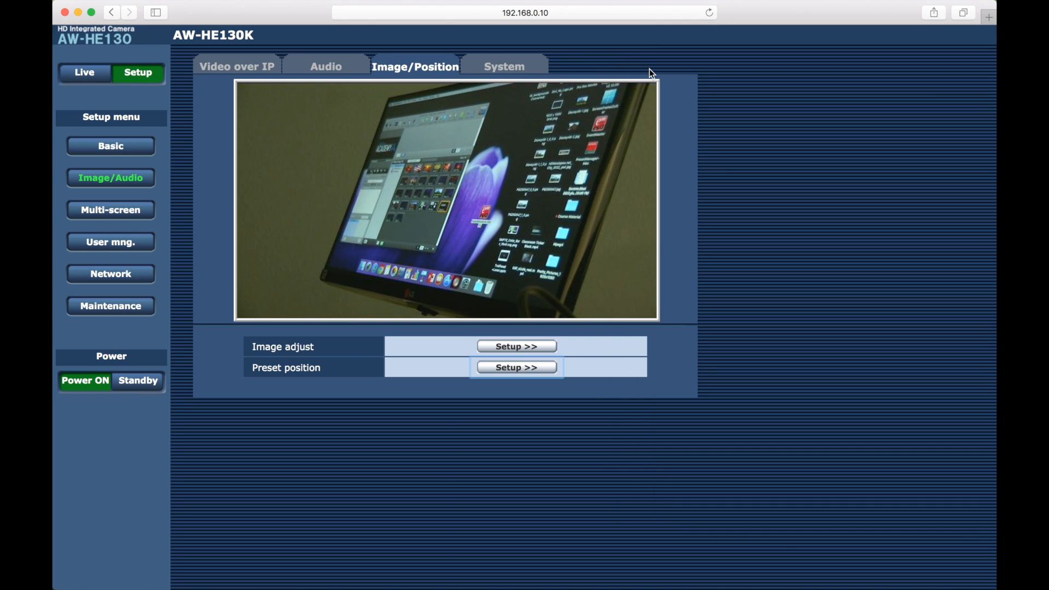
From the Live page, move the camera to presets 1 and 2, then return to Setup
{"action": "left_click", "coordinate": [84, 72]}
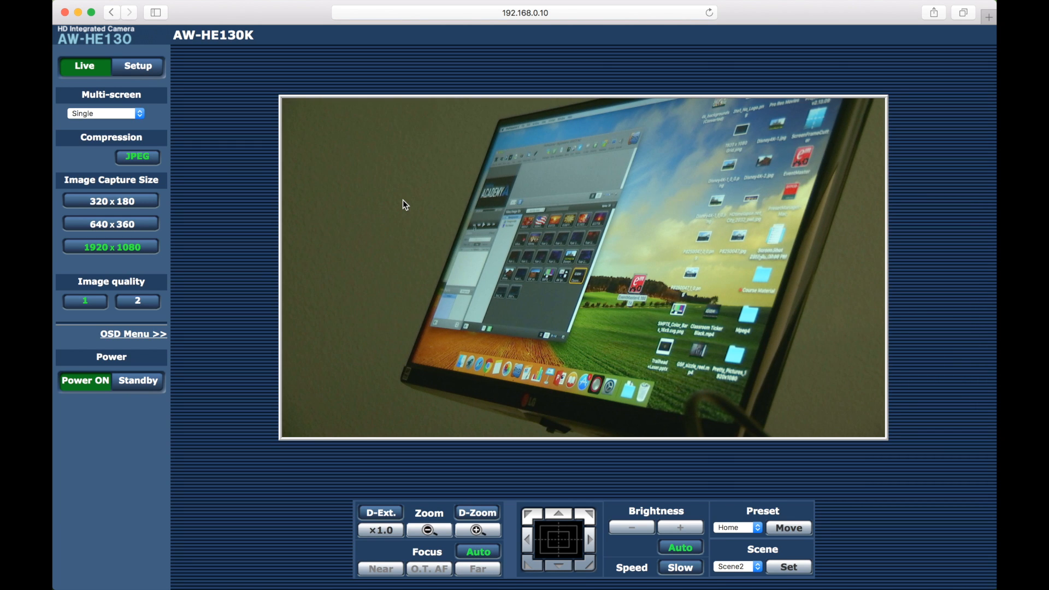
{"action": "left_click", "coordinate": [734, 528]}
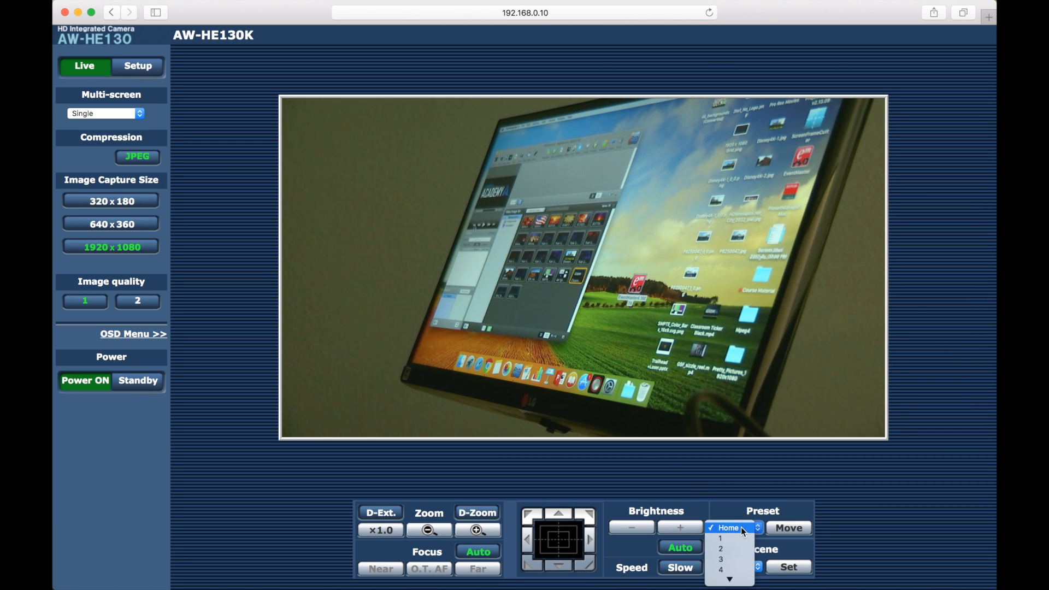
{"action": "left_click", "coordinate": [718, 547]}
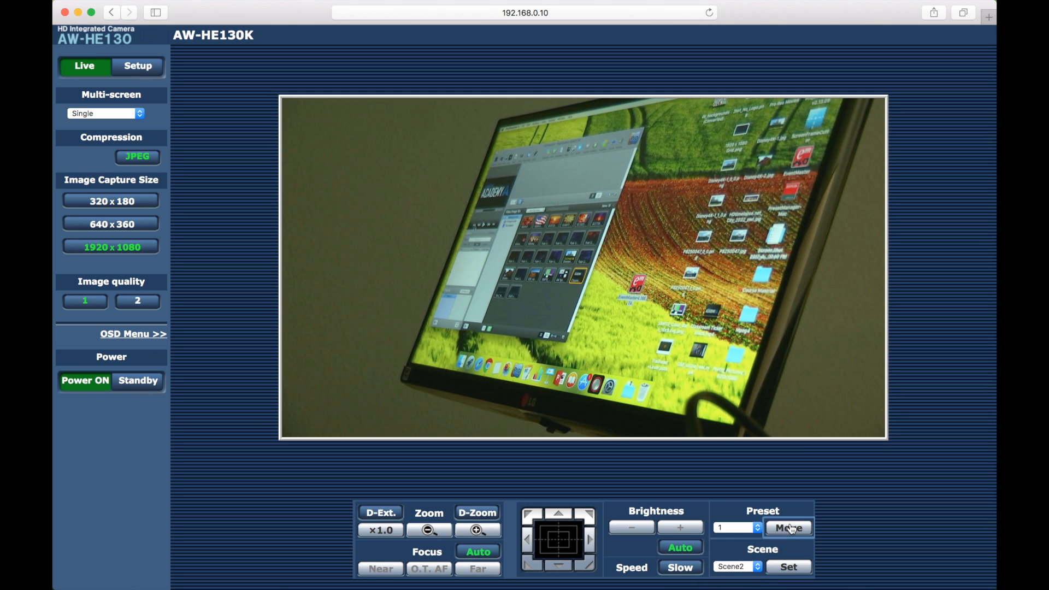
{"action": "left_click", "coordinate": [788, 527]}
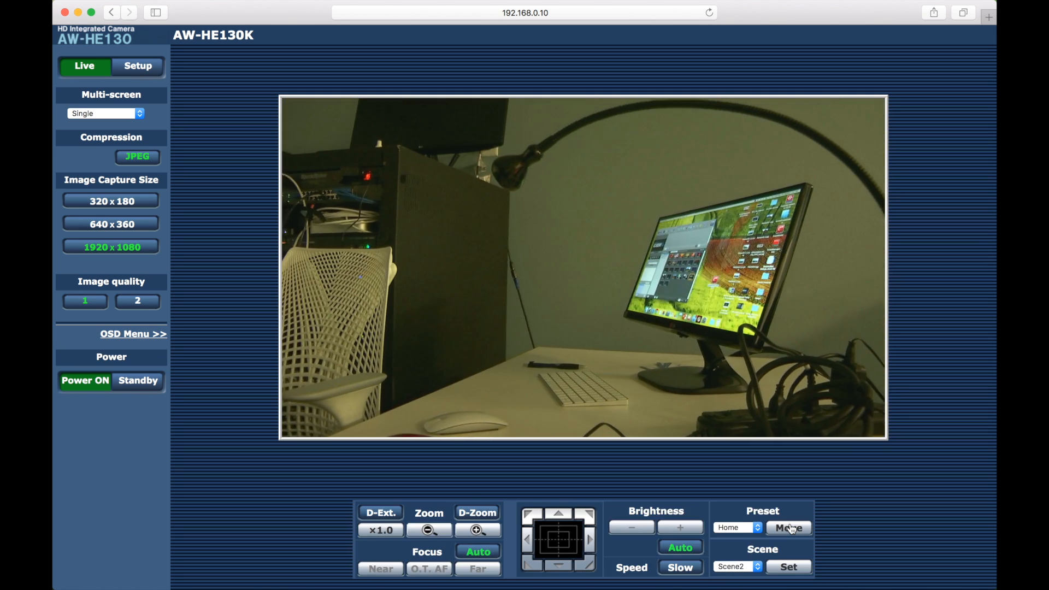
{"action": "left_click", "coordinate": [736, 527]}
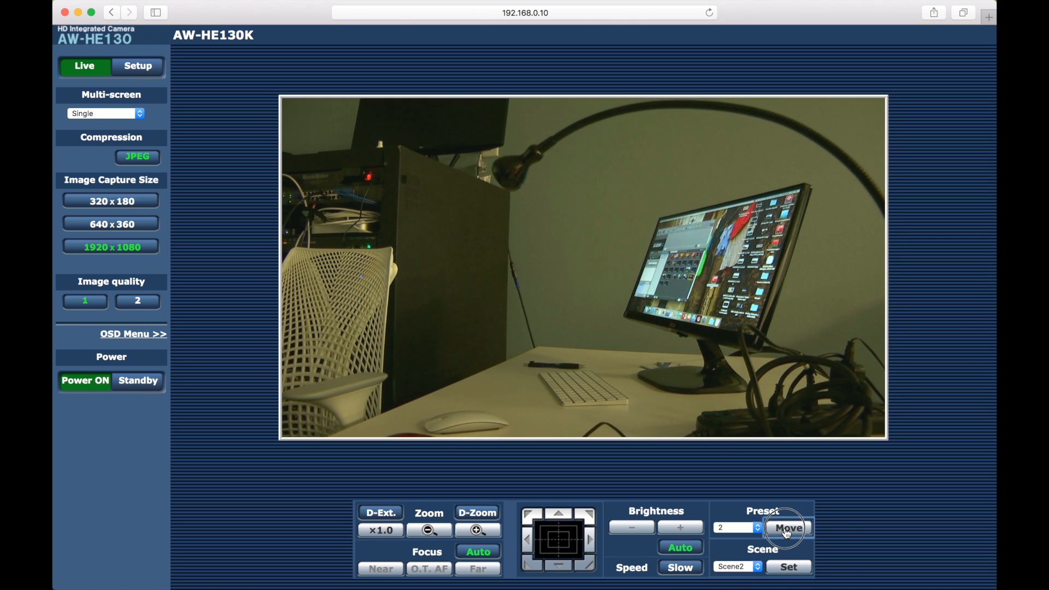
{"action": "left_click", "coordinate": [788, 527]}
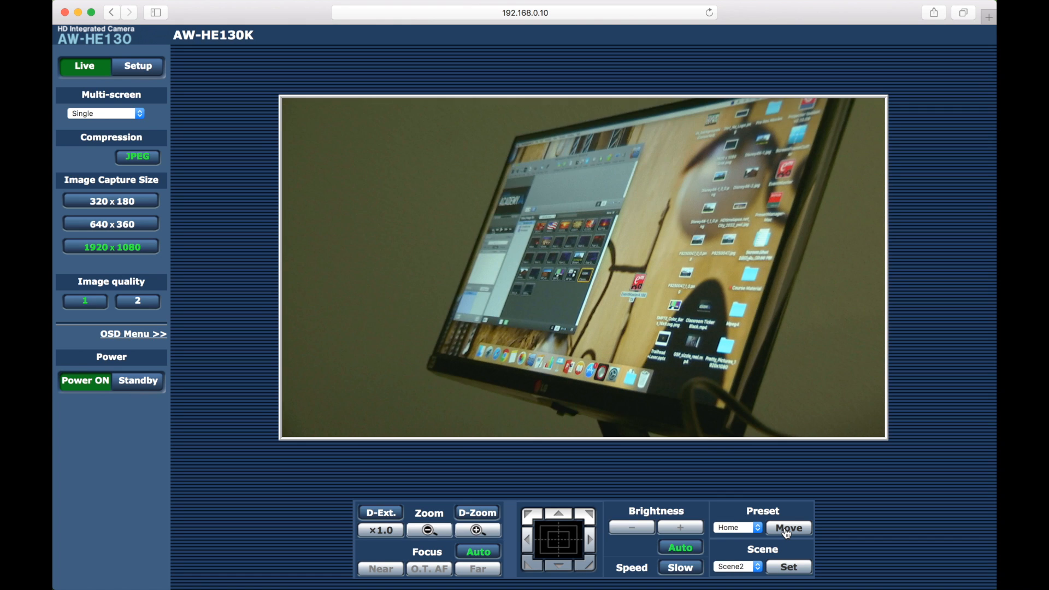
{"action": "left_click", "coordinate": [788, 527]}
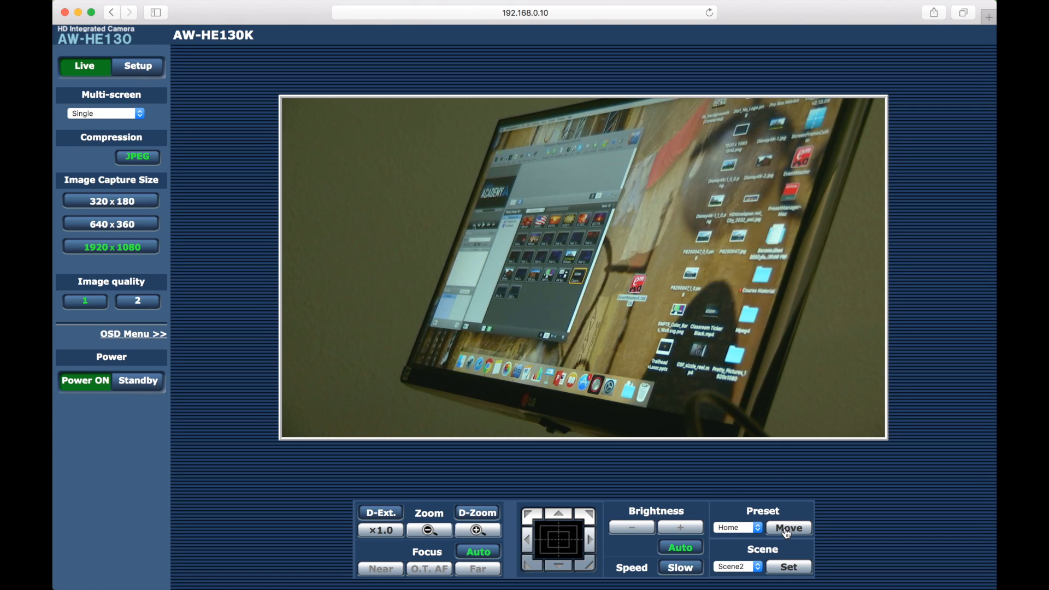
{"action": "left_click", "coordinate": [138, 66]}
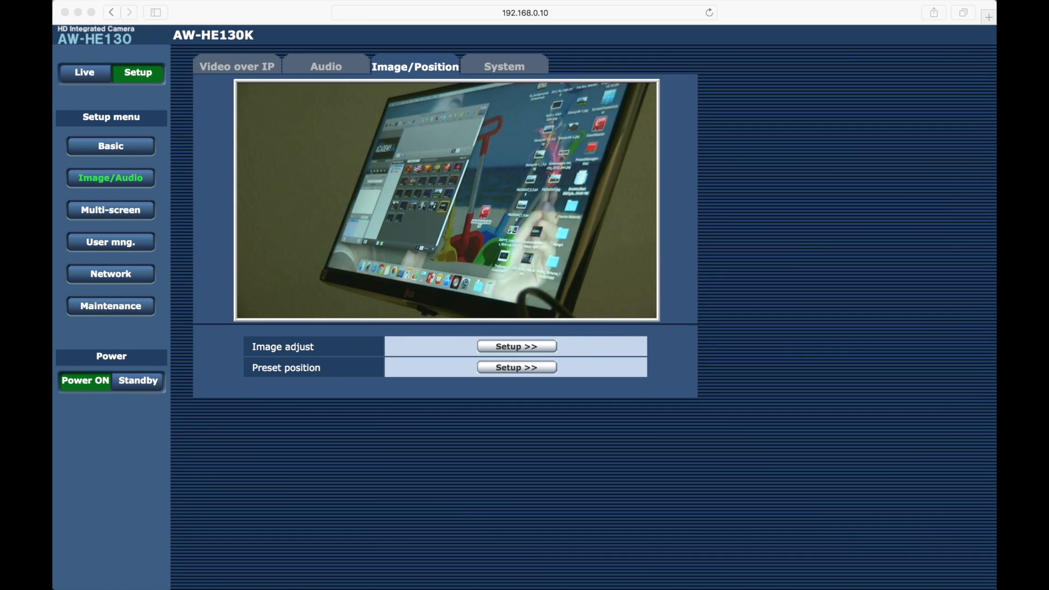
Open the Scene2 image adjust settings and choose 5600K for White Balance Mode
{"action": "left_click", "coordinate": [516, 345]}
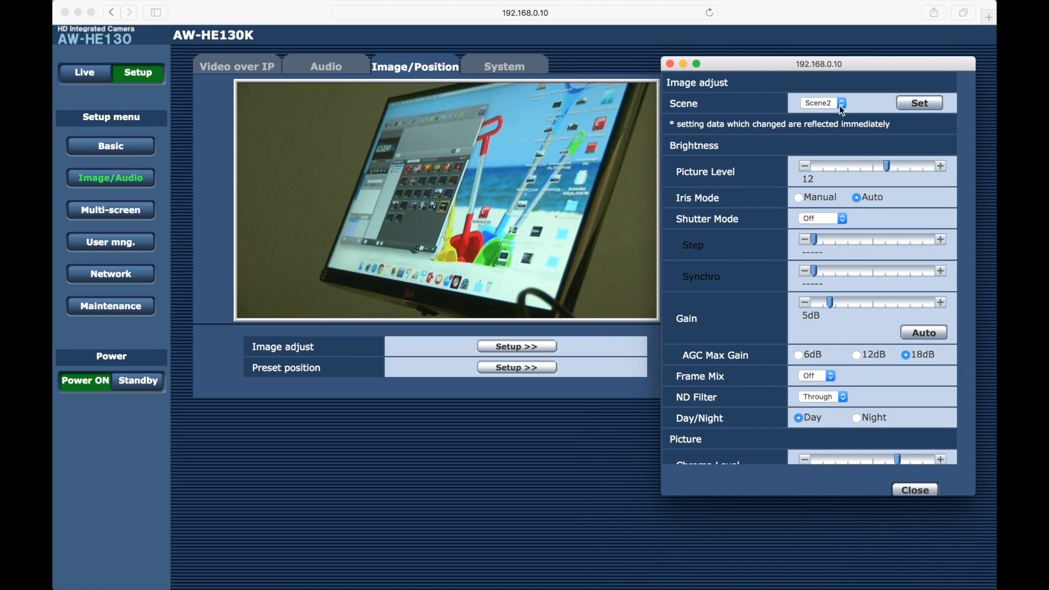
{"action": "scroll", "scroll_direction": "down", "scroll_amount": 3}
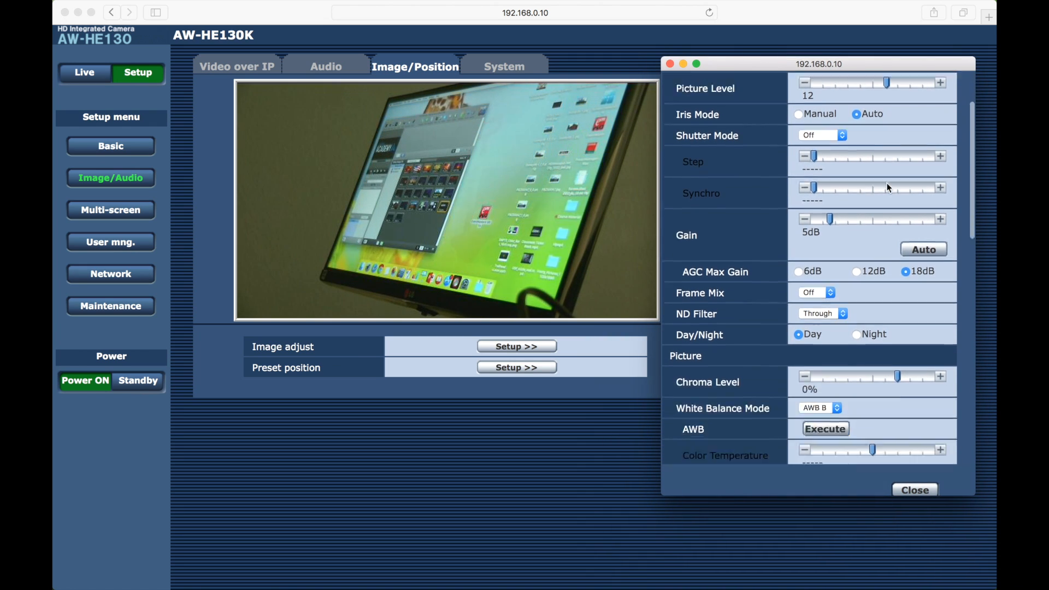
{"action": "scroll", "scroll_direction": "down", "scroll_amount": 3}
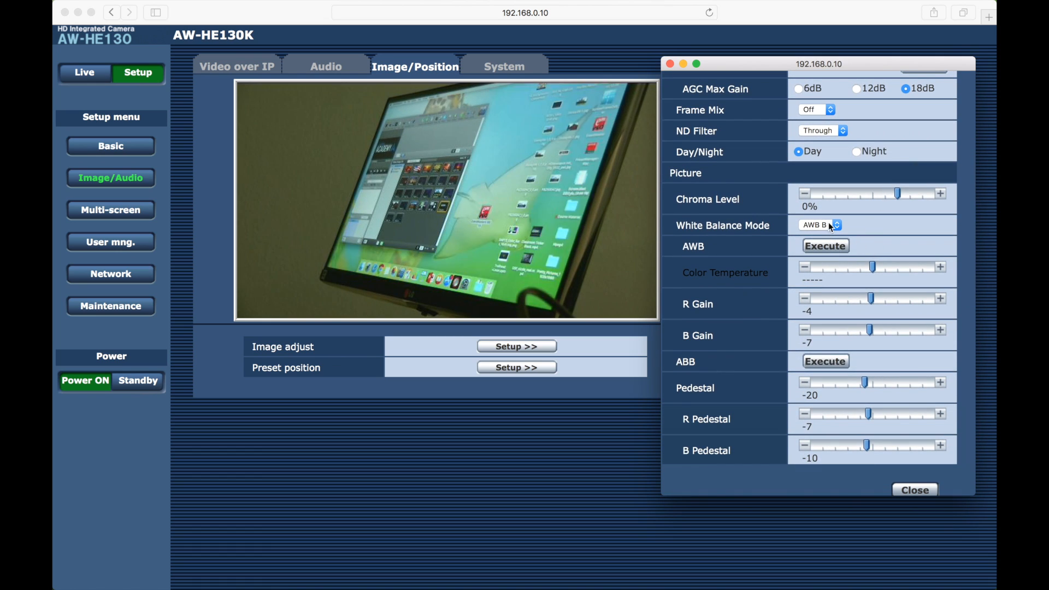
{"action": "left_click", "coordinate": [820, 225]}
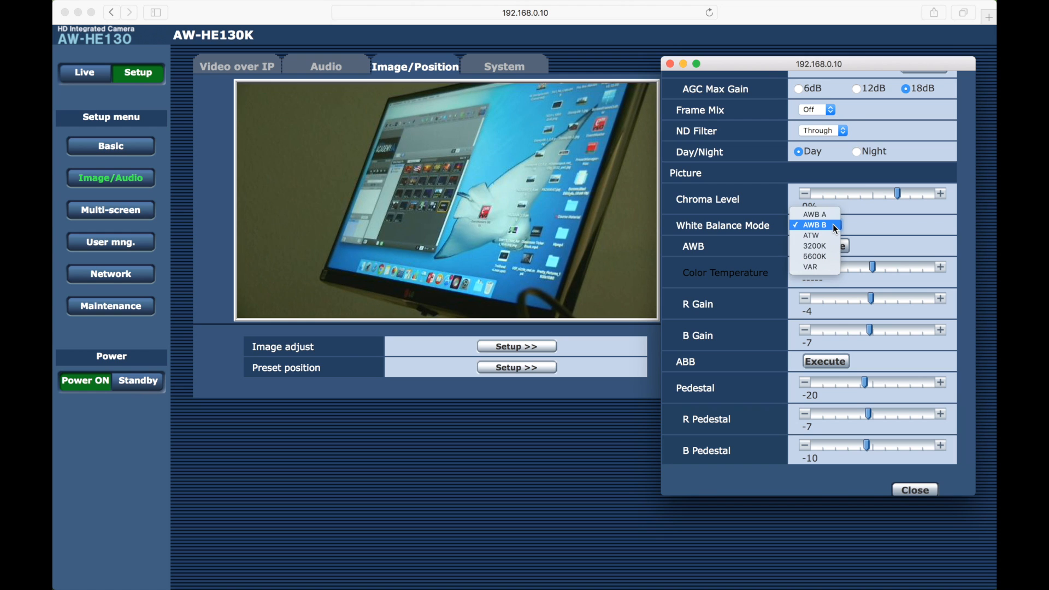
{"action": "mouse_move", "coordinate": [814, 256]}
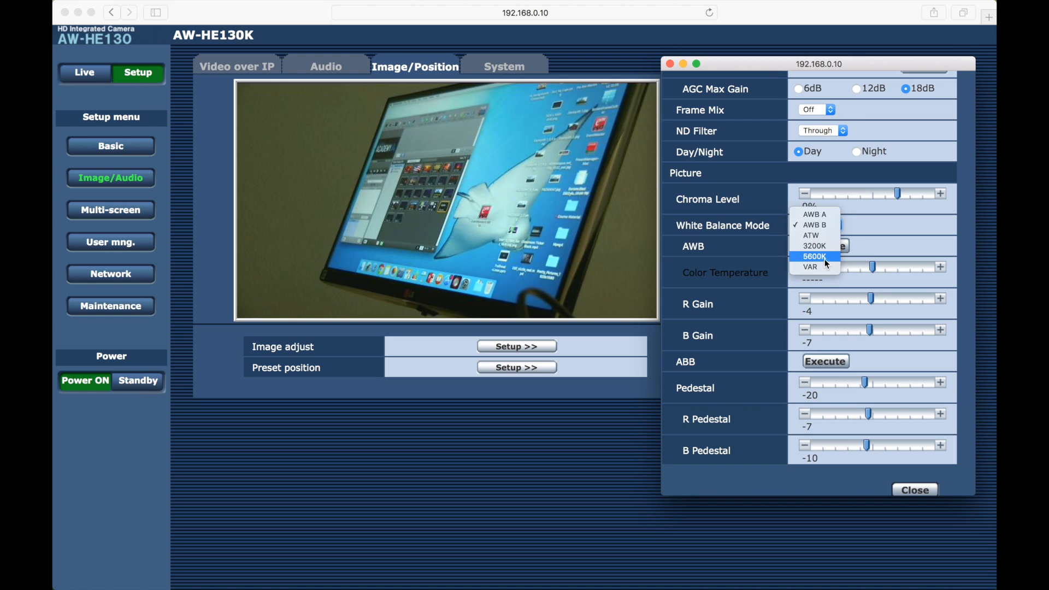
{"action": "left_click", "coordinate": [84, 66]}
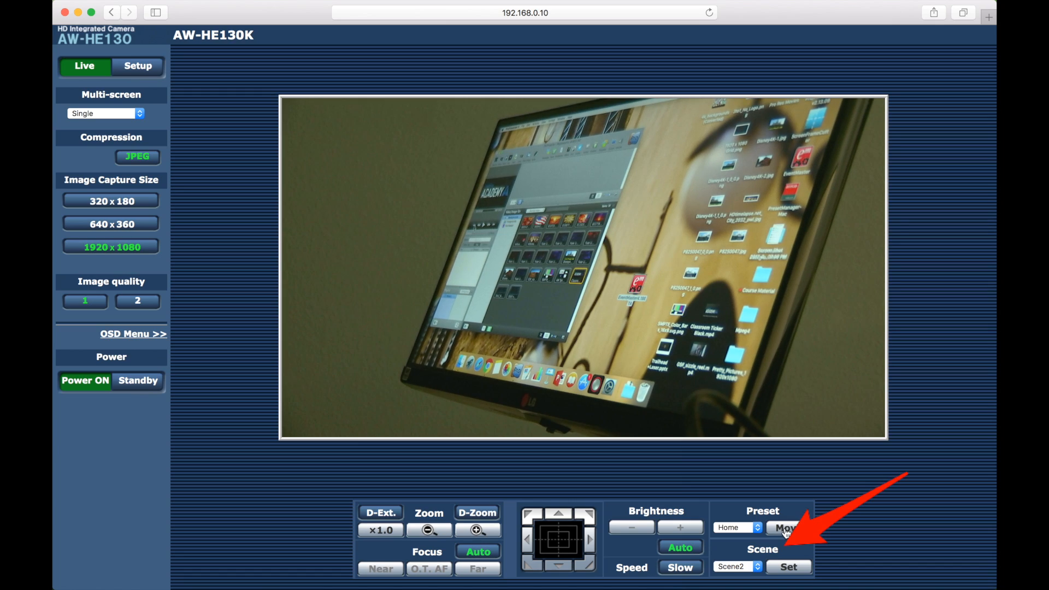